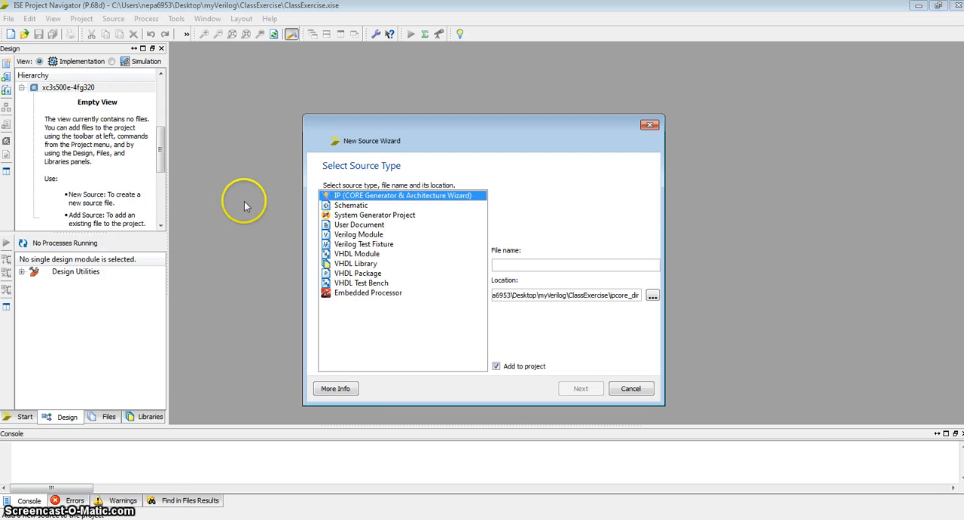
Define Verilog Module Exercise1 with Y as output and A, B, C as inputs
left_click(358, 235)
type("E")
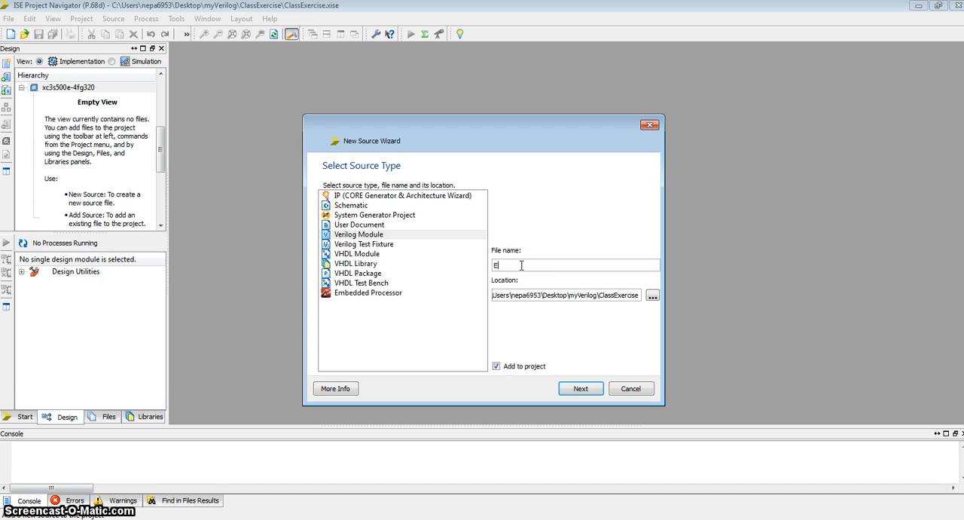
type("xercise1")
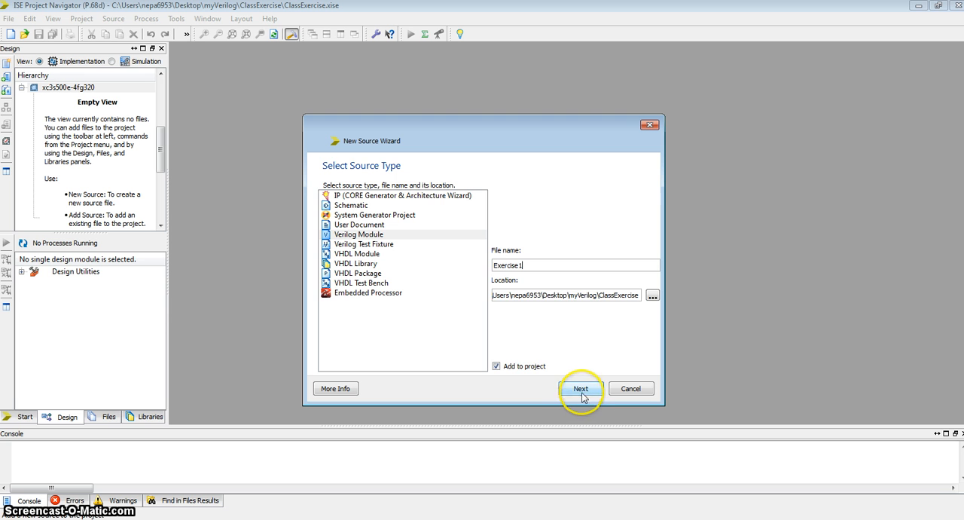
left_click(580, 388)
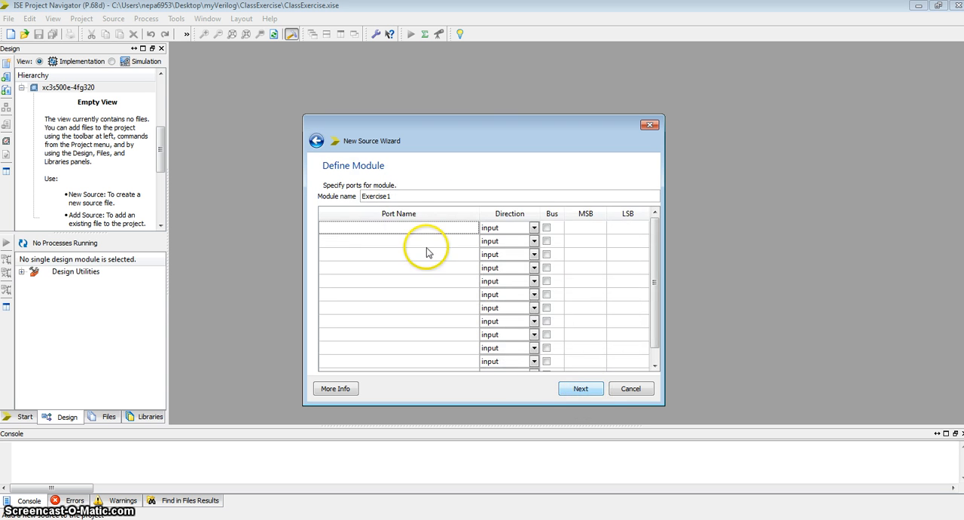
left_click(534, 227)
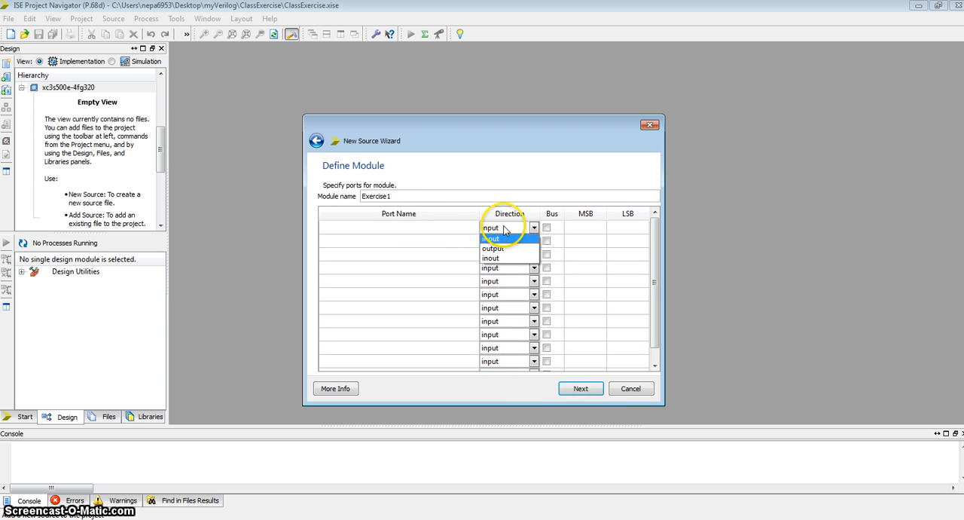
left_click(492, 248)
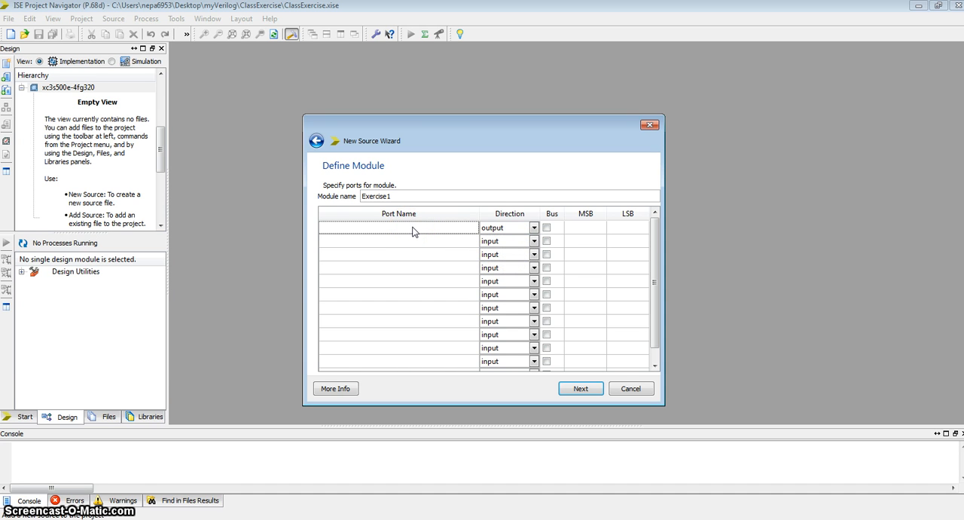
type("Y")
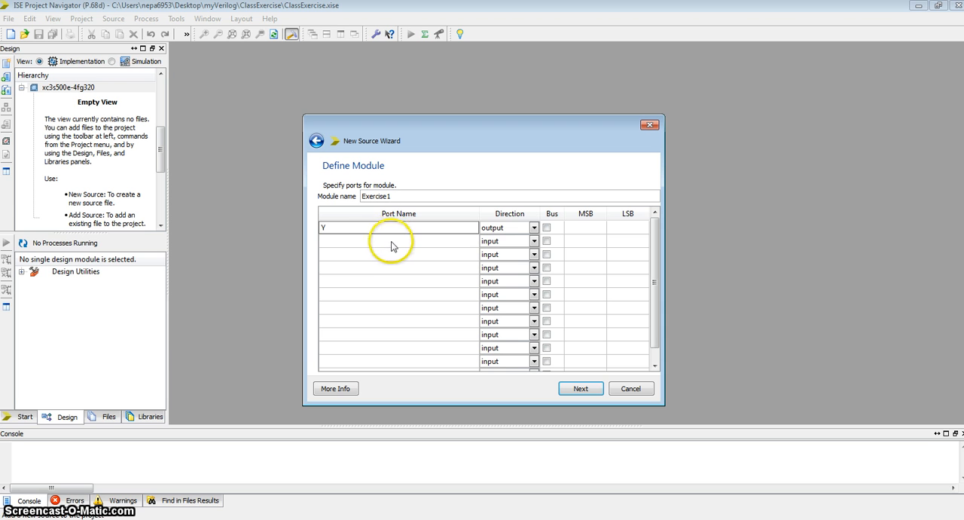
type("A")
left_click(399, 267)
type("C")
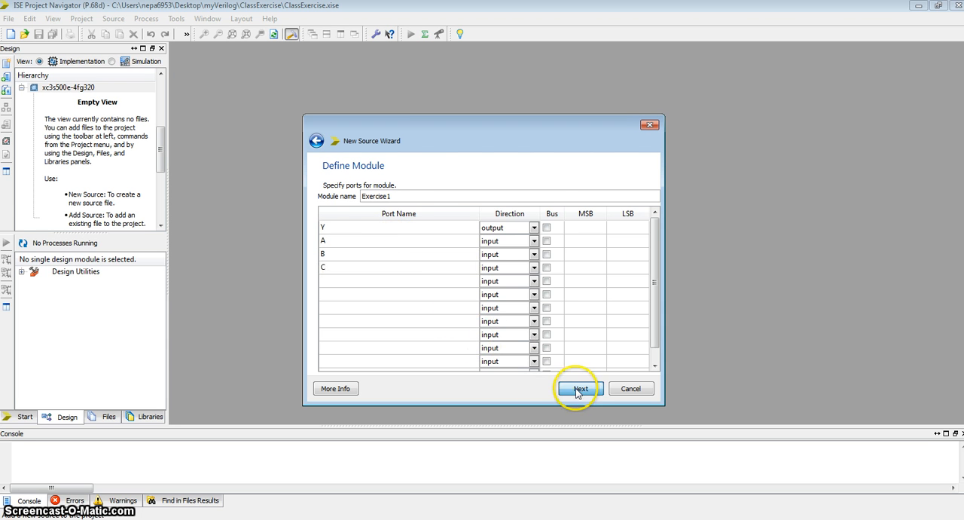
Finish the wizard and write 'assign Y = ~C&A | C&B;' in Exercise1.v
left_click(579, 388)
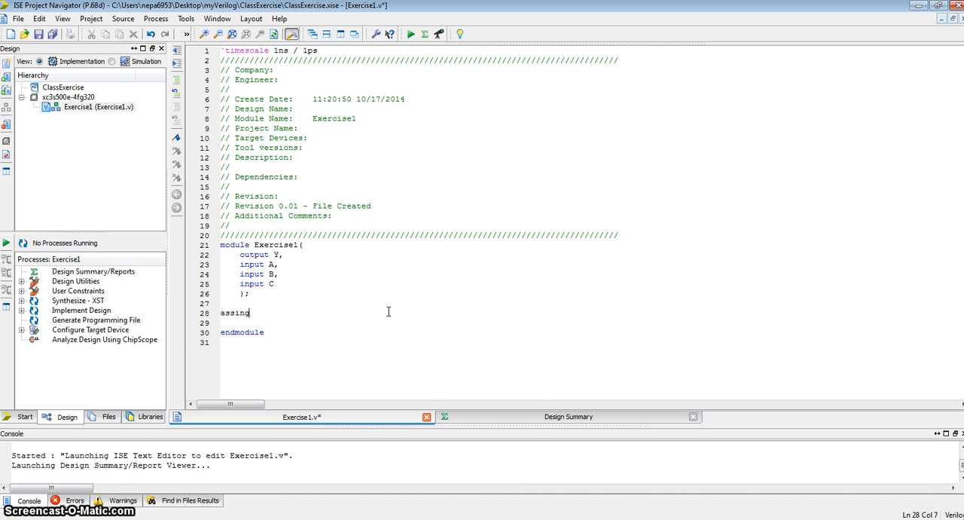
type("assign")
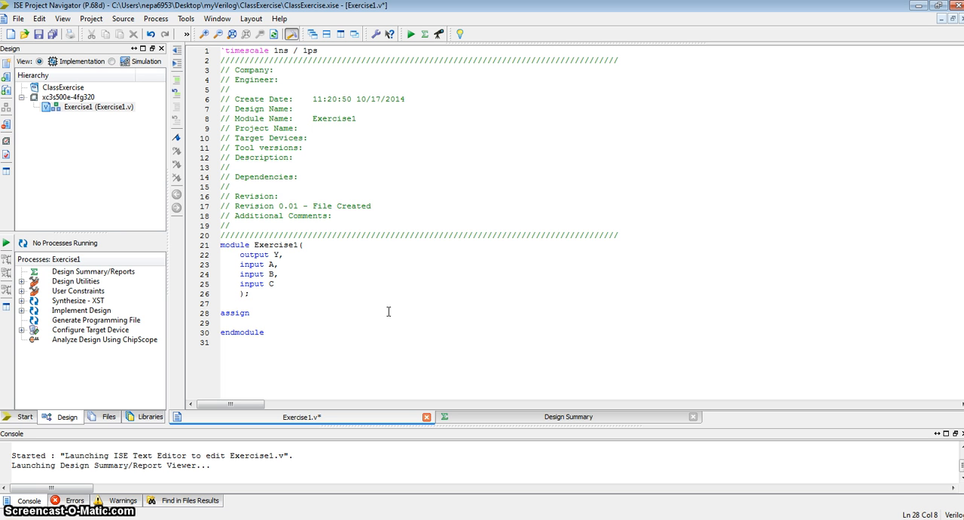
type("Y=")
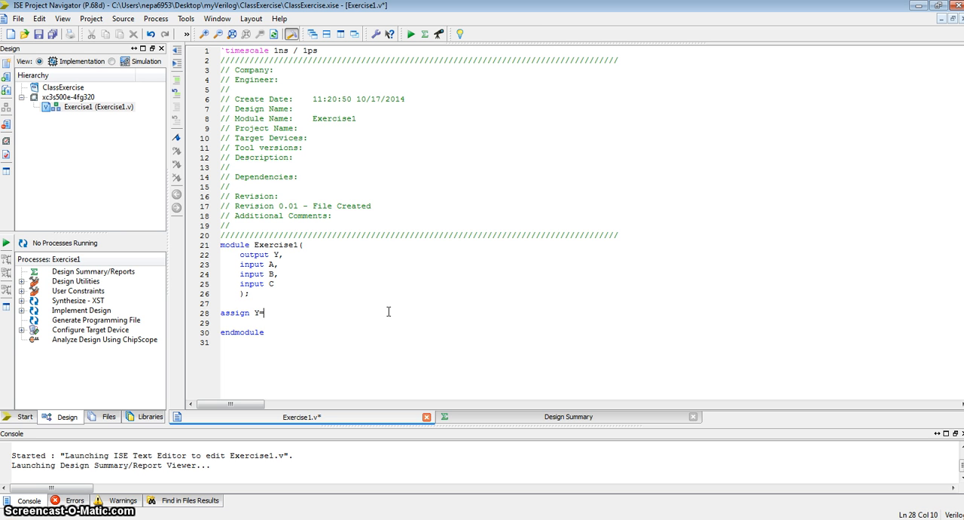
type("~C")
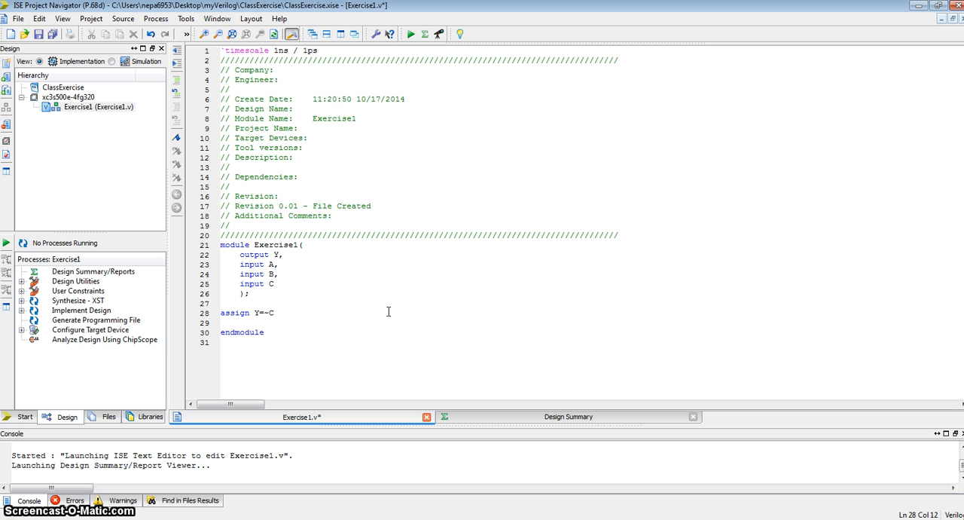
type("&A |")
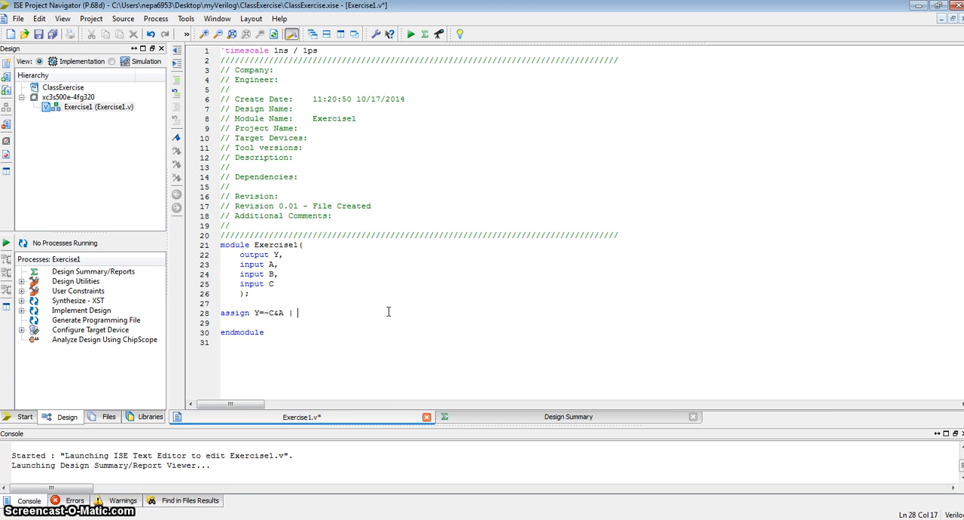
type("C&B;")
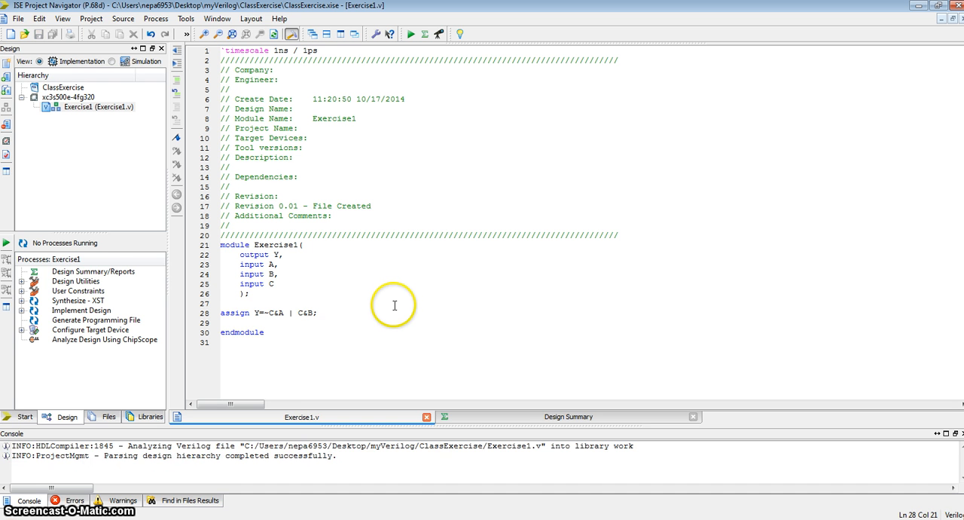
Run Synthesize - XST on Exercise1 and expand its sub-processes
double_click(77, 300)
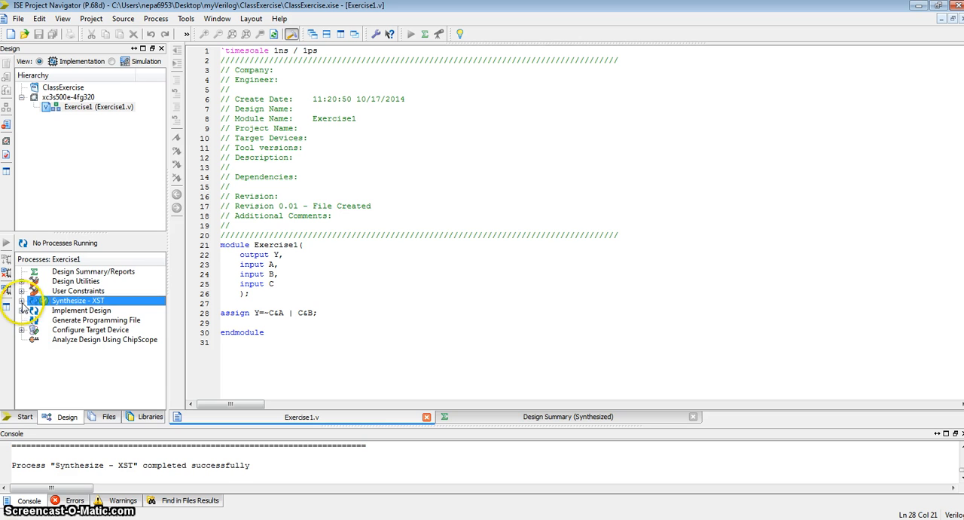
left_click(21, 300)
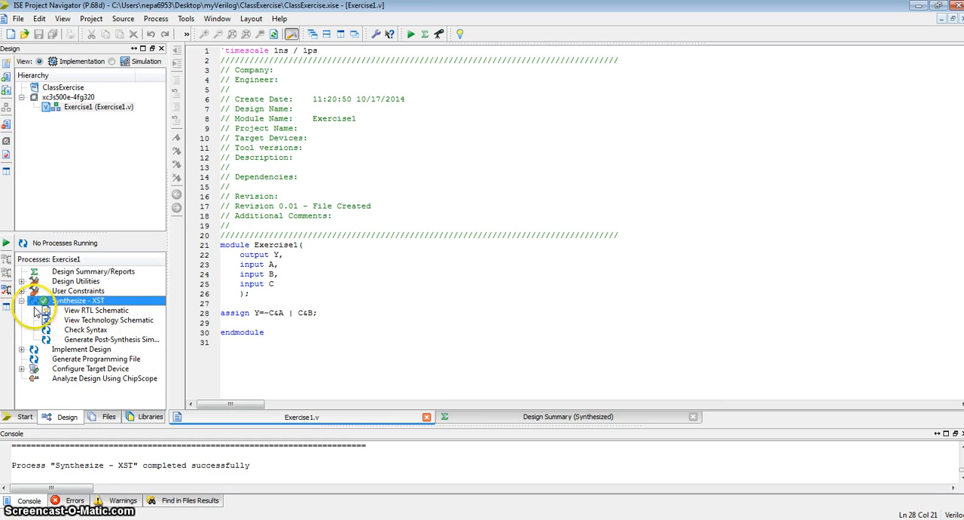
mouse_move(87, 318)
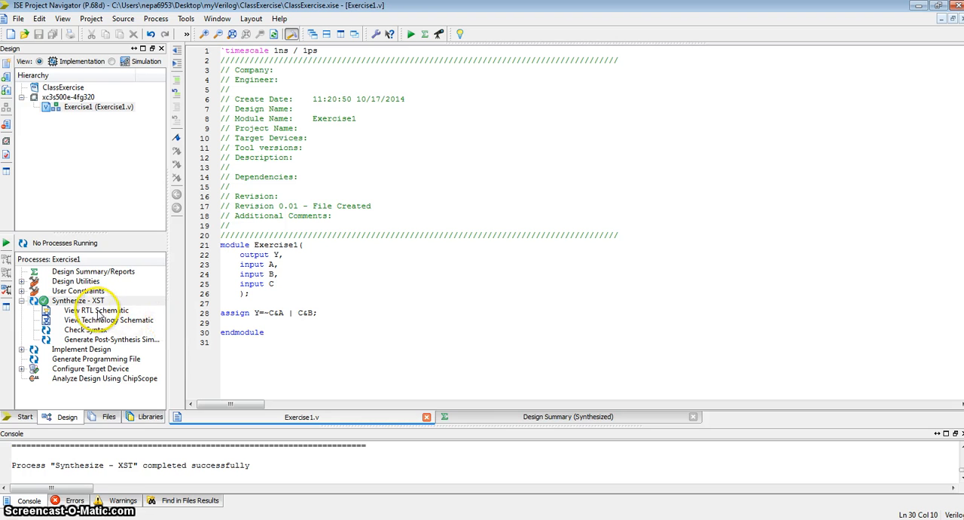
mouse_move(98, 313)
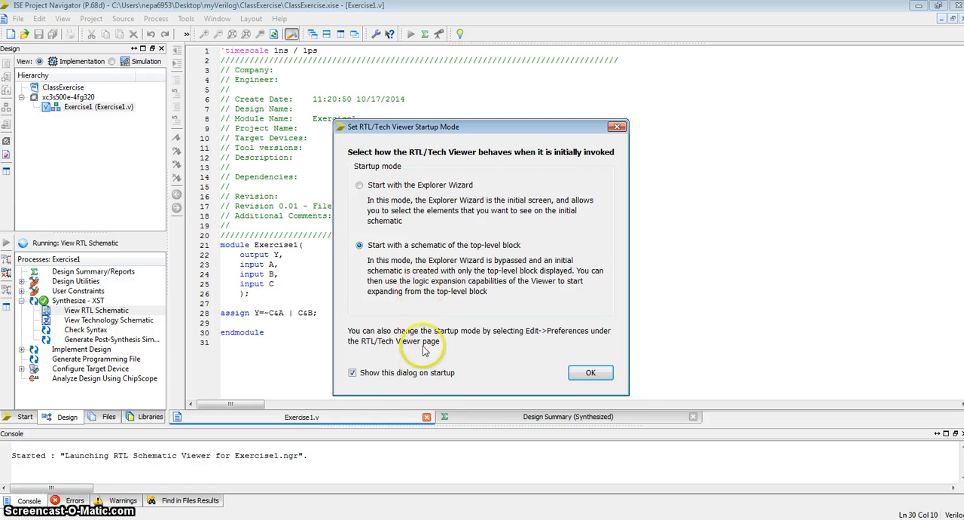
Confirm the startup dialog to view Exercise1's top-level RTL schematic block
left_click(590, 372)
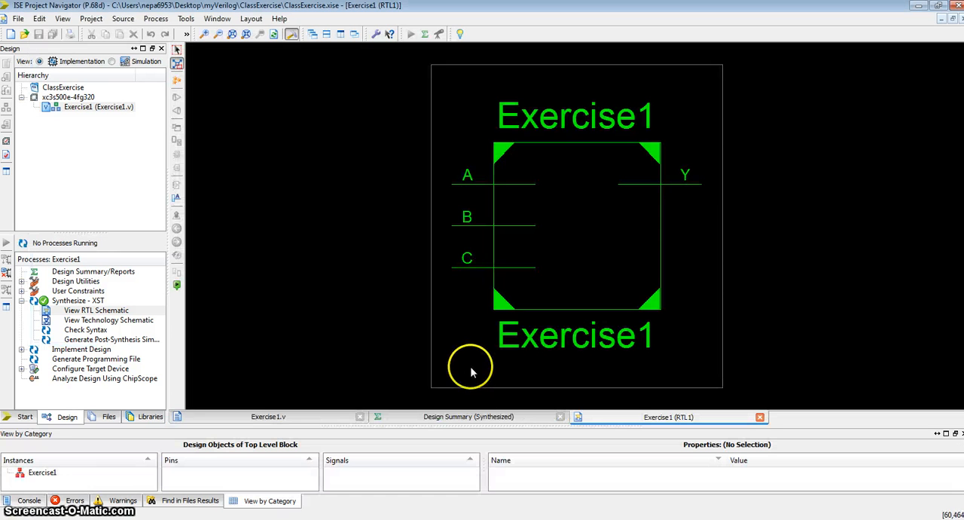
mouse_move(617, 234)
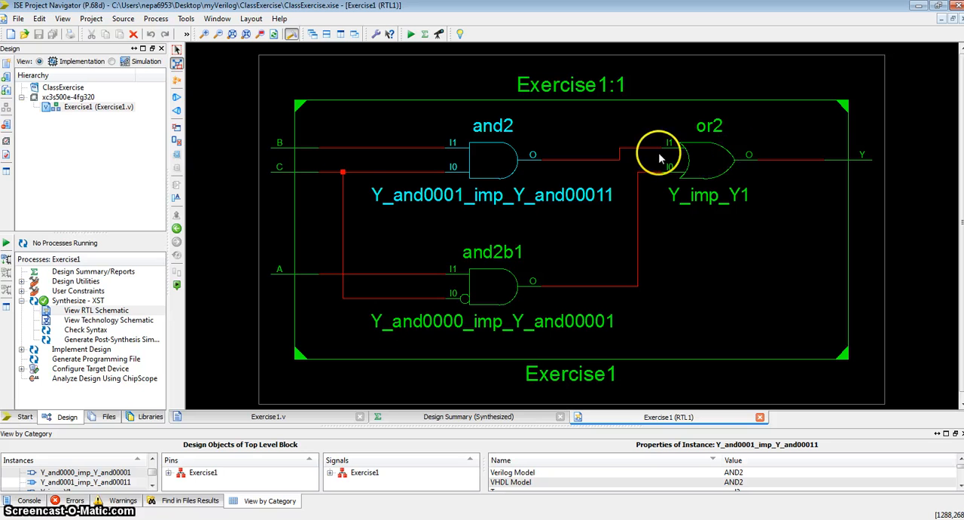
mouse_move(308, 156)
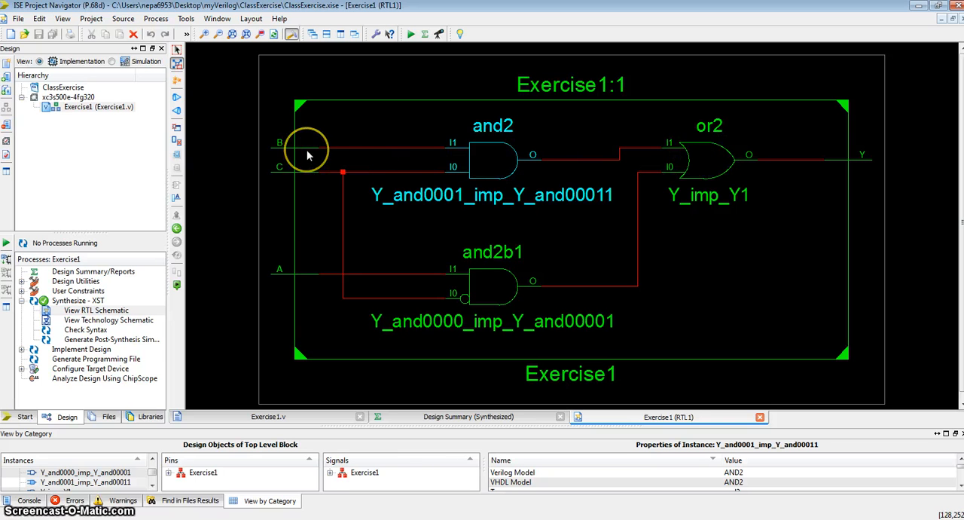
mouse_move(512, 137)
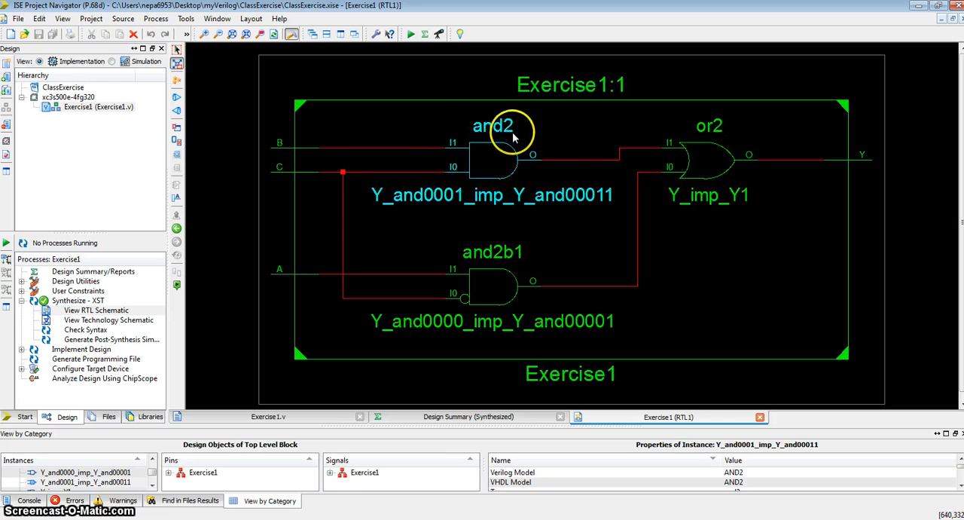
mouse_move(271, 272)
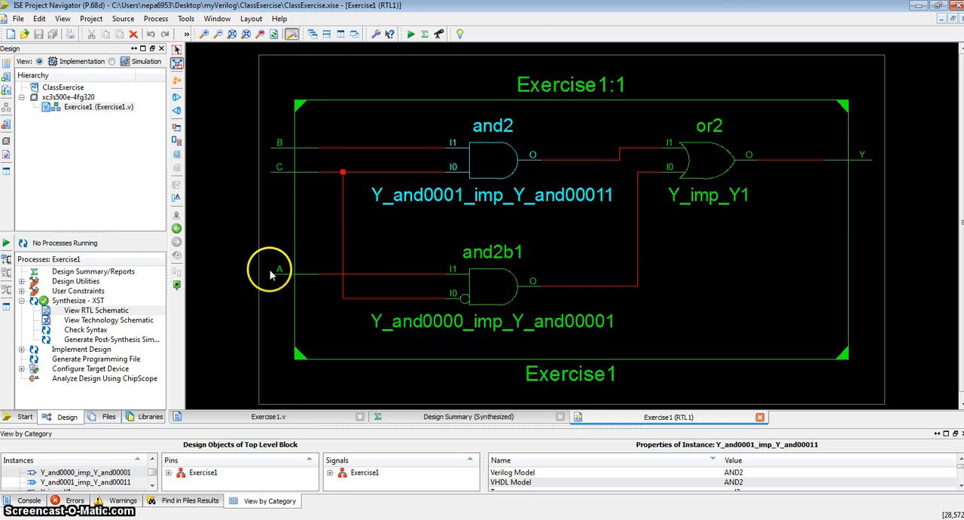
mouse_move(307, 274)
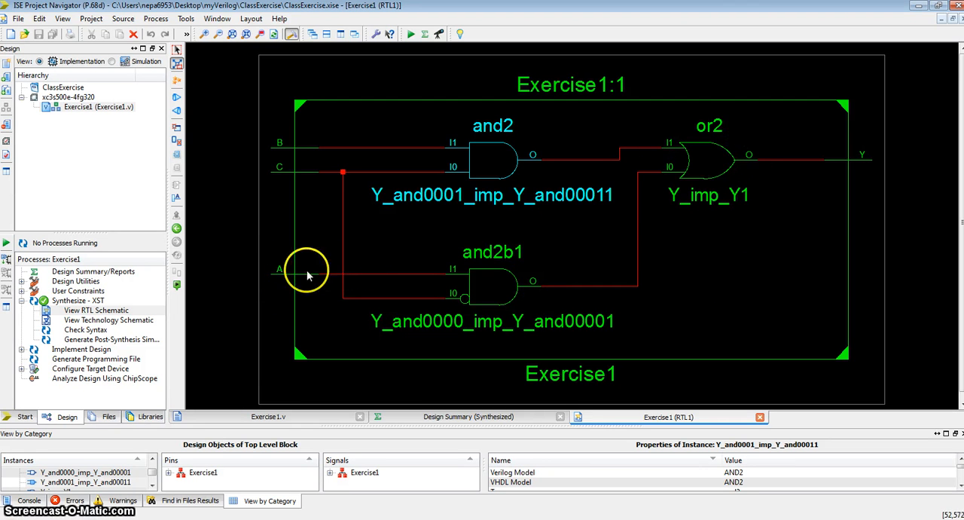
mouse_move(349, 301)
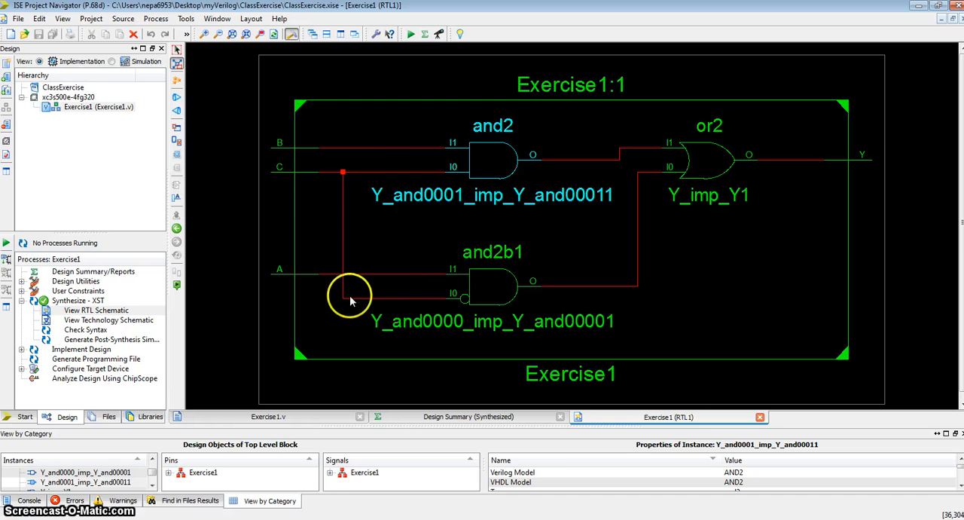
mouse_move(466, 305)
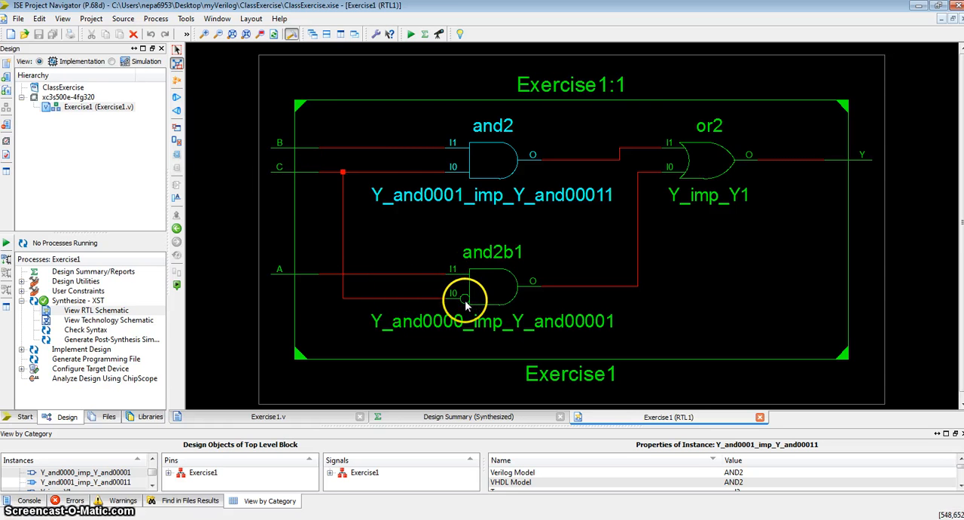
mouse_move(495, 301)
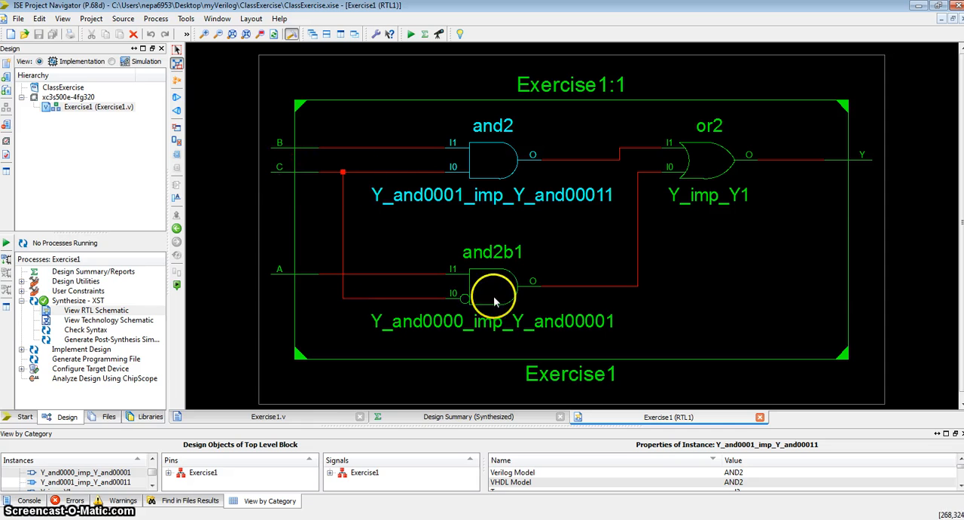
mouse_move(458, 320)
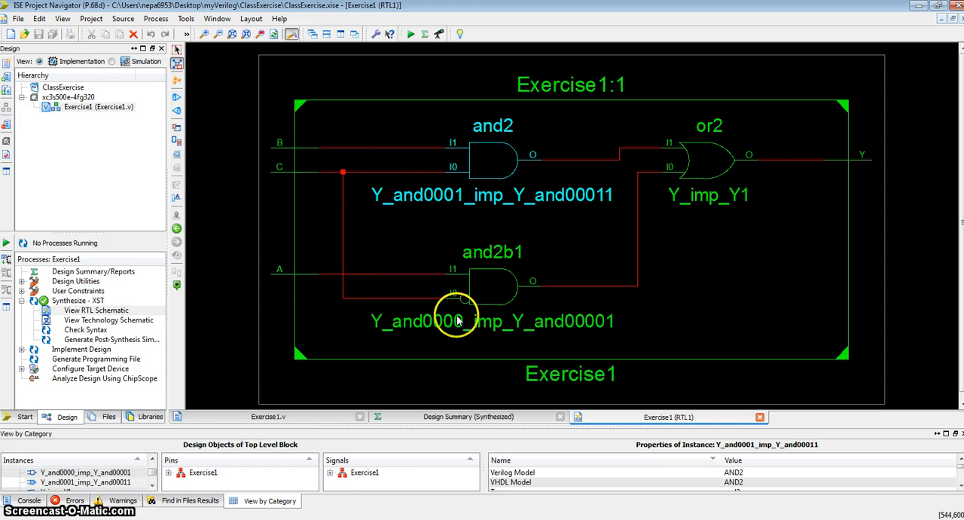
mouse_move(755, 163)
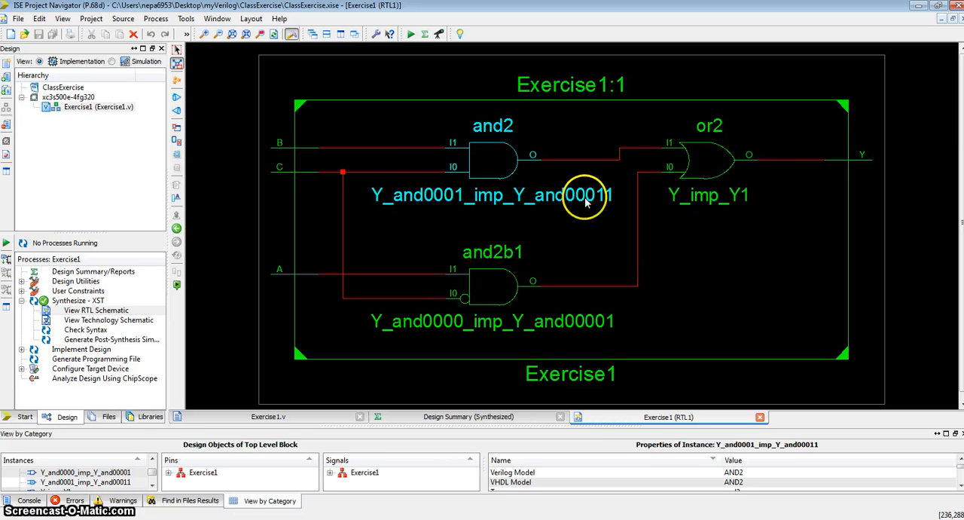
mouse_move(651, 209)
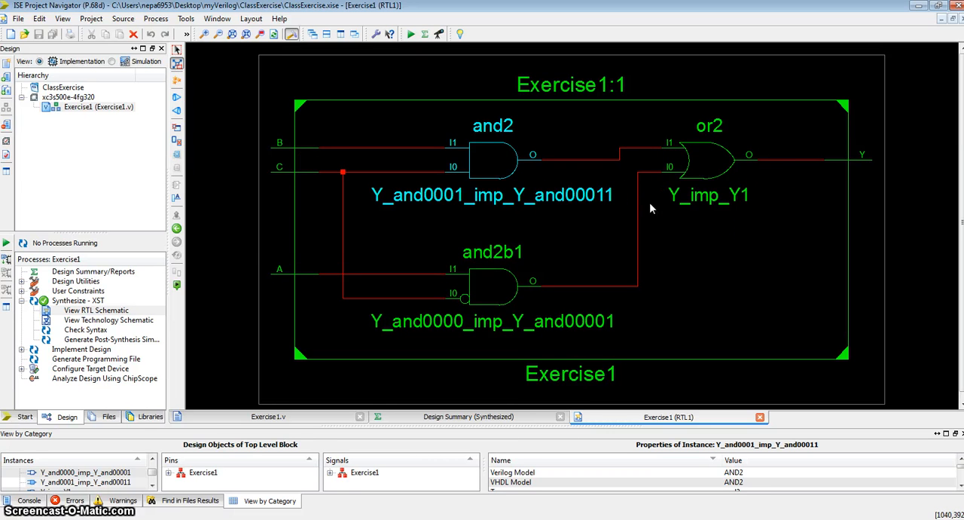
mouse_move(273, 219)
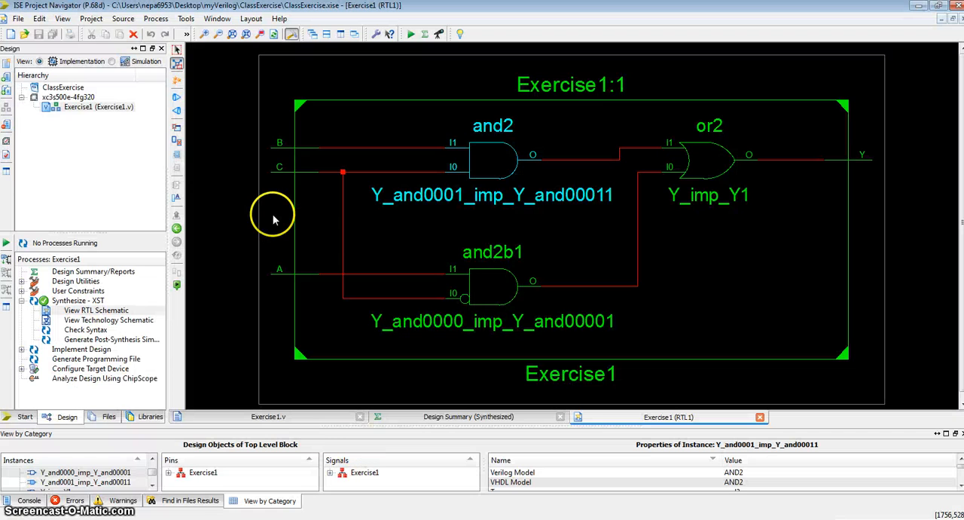
Start a new Verilog Module source named Exercise2 under the project device
right_click(98, 106)
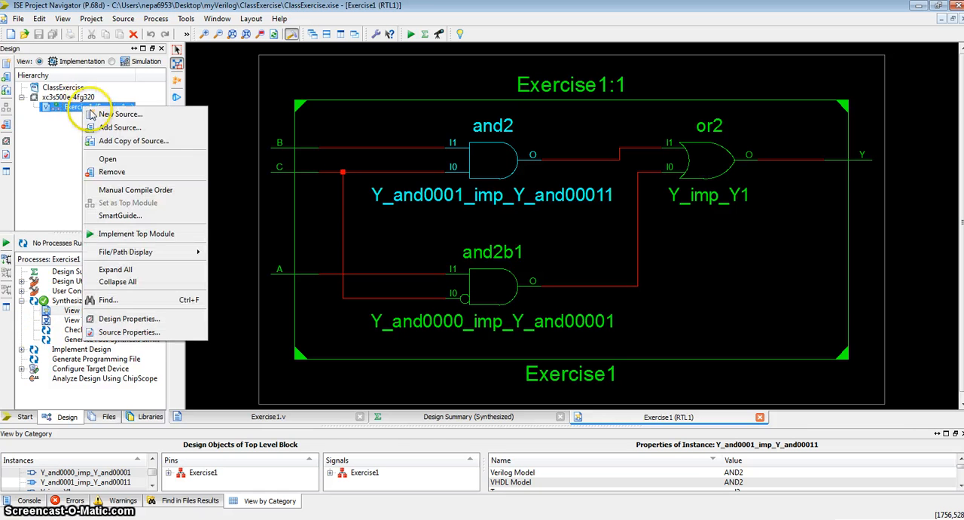
left_click(119, 113)
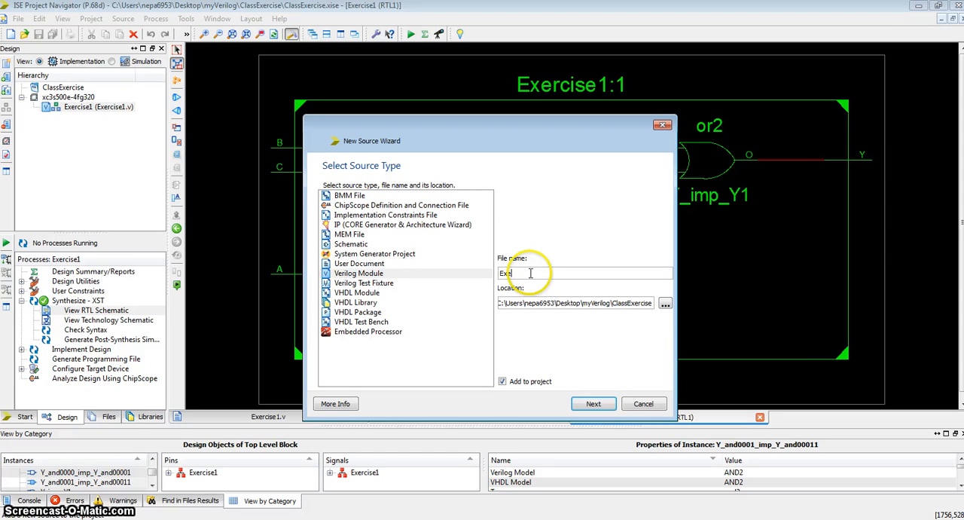
type("Exercise2")
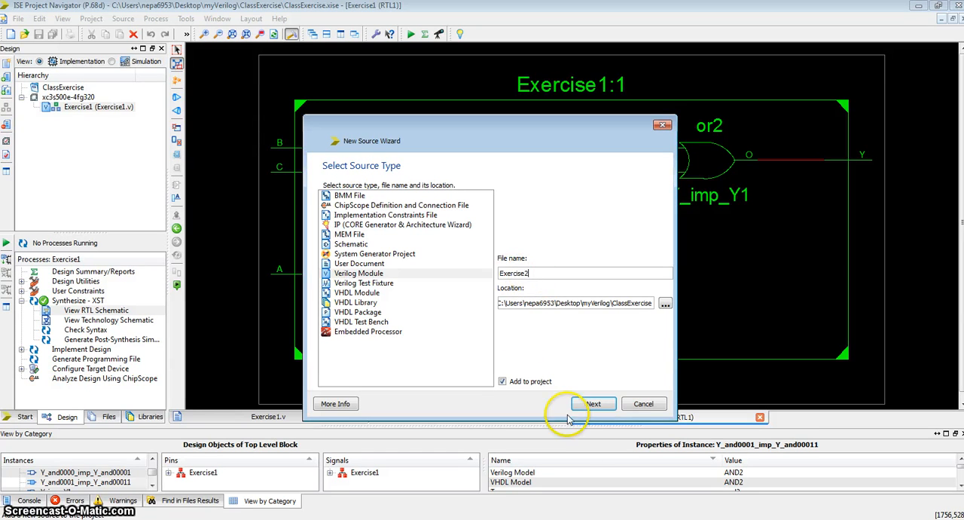
left_click(593, 403)
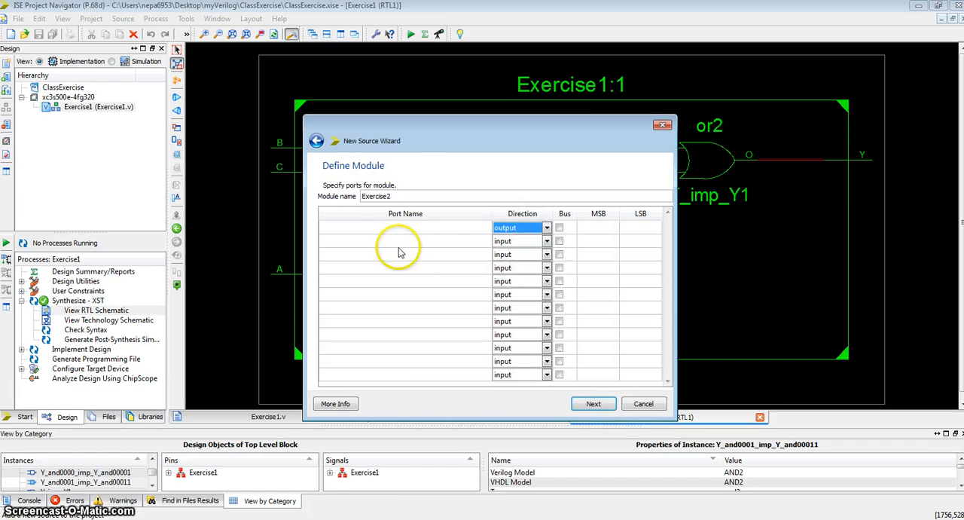
Define ports F output and A, B, C, D inputs, then finish the wizard
left_click(405, 227)
type("F")
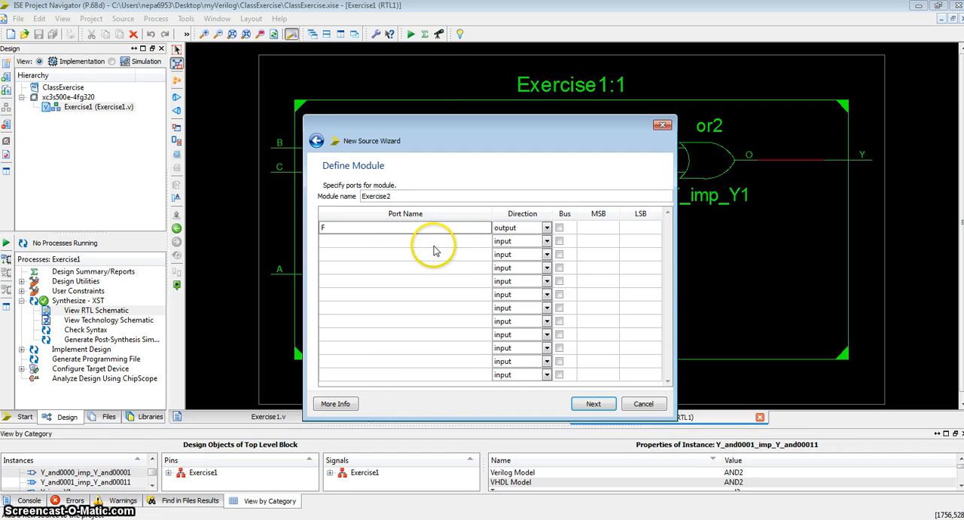
type("A")
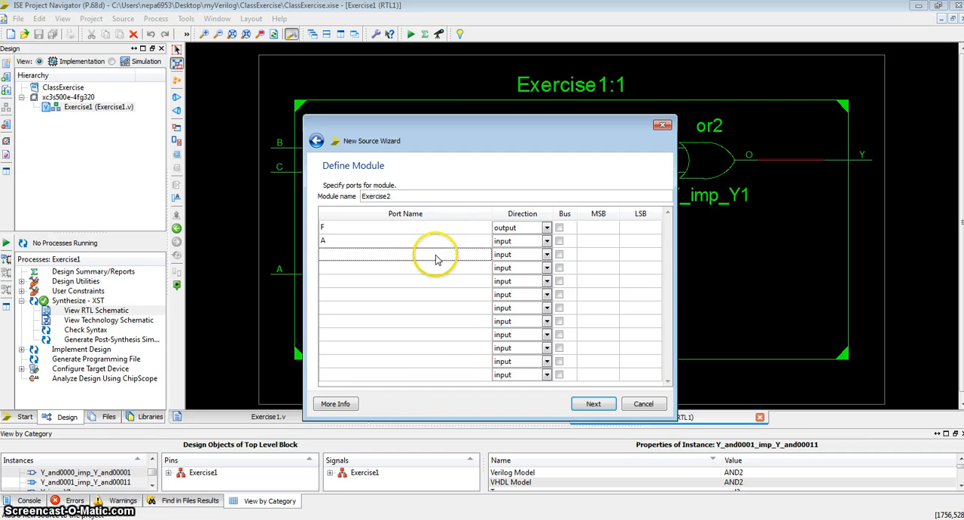
type("C")
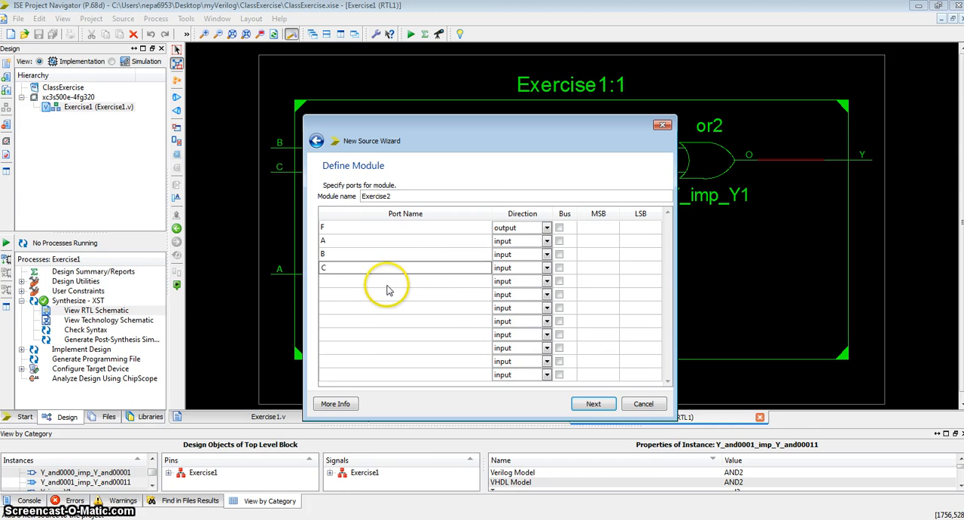
left_click(593, 403)
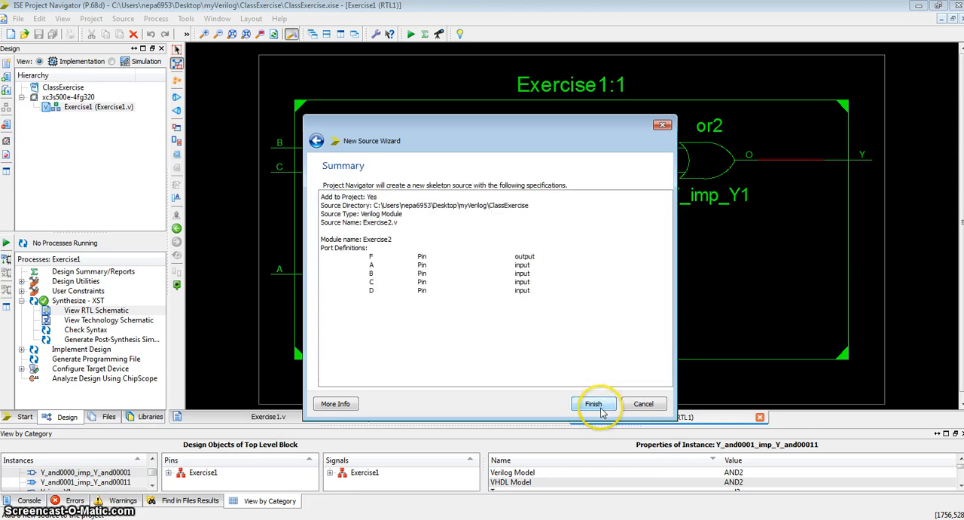
left_click(593, 402)
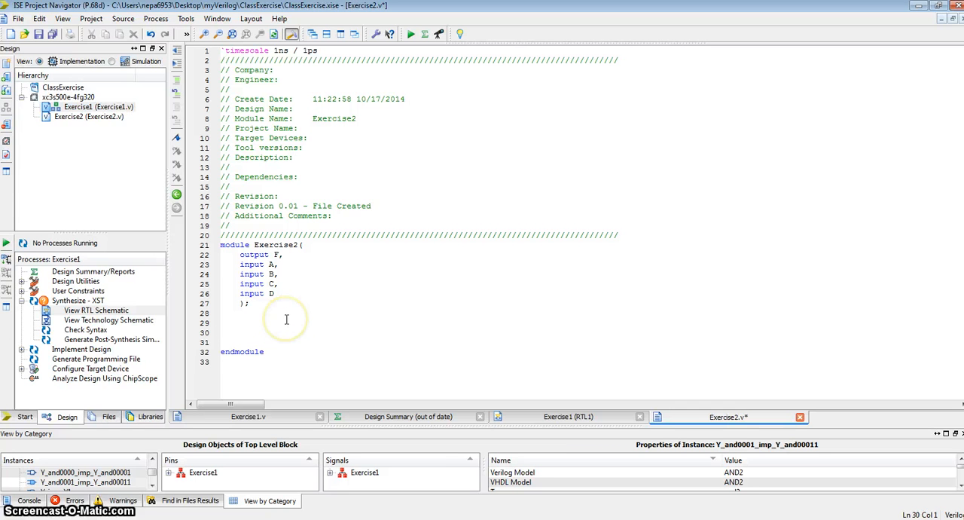
Type 'assign F = B&D | ~(B|C) | ~A&C&~D;' into Exercise2.v
type("assign F =")
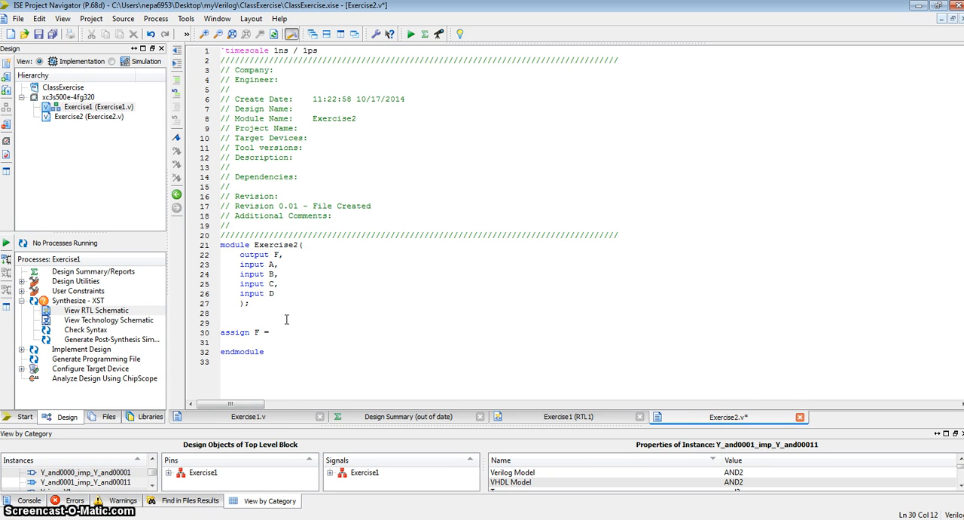
type("B&D |")
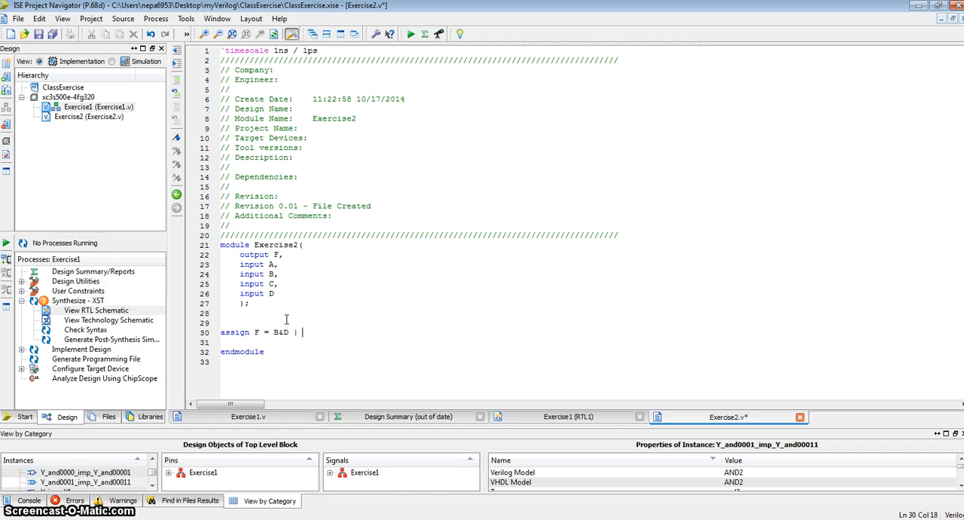
type("(")
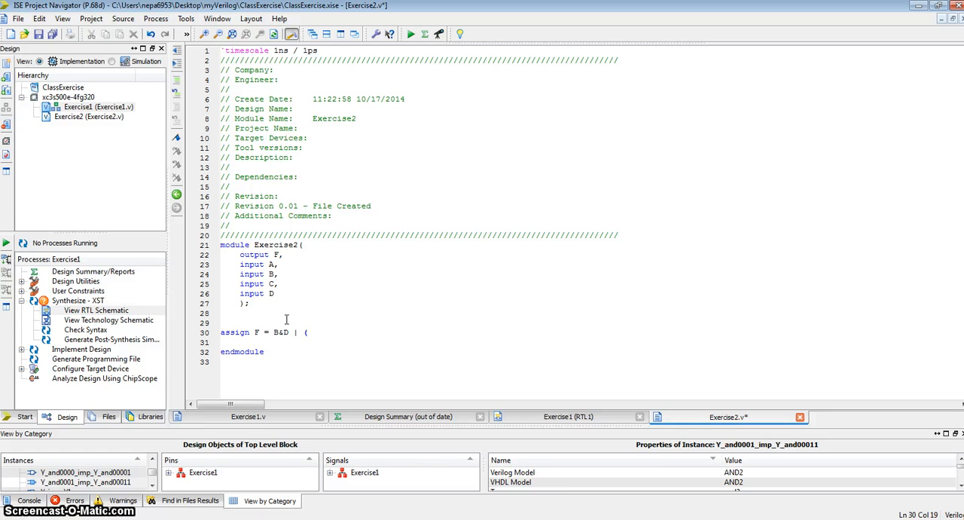
type("~")
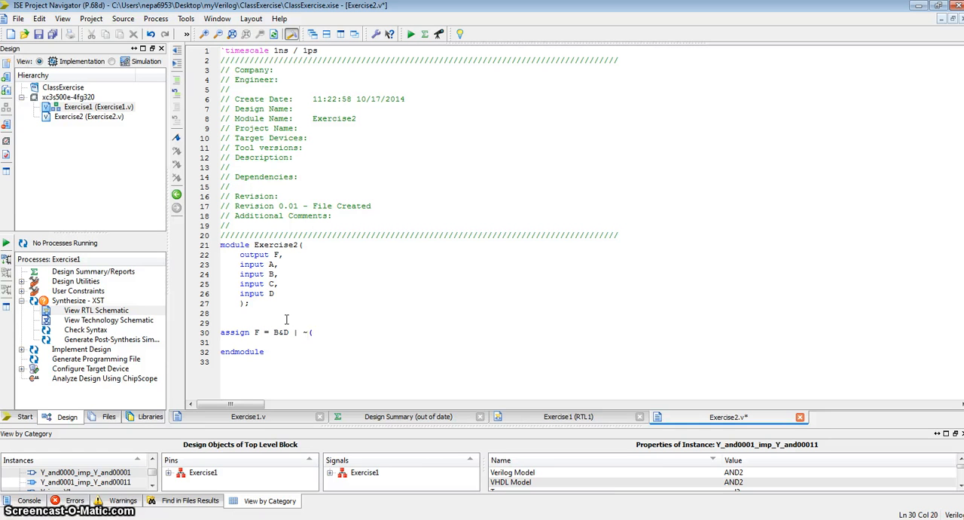
type("(B|C) |")
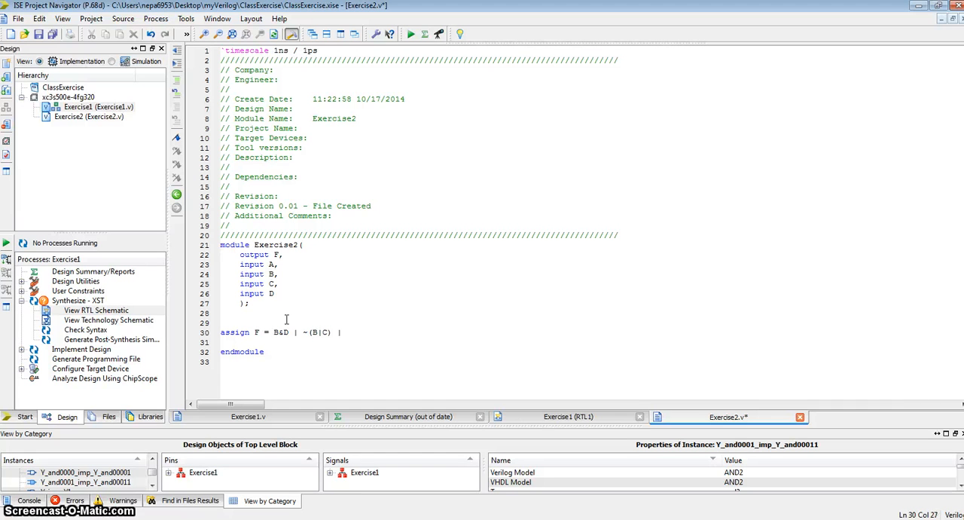
type("~A")
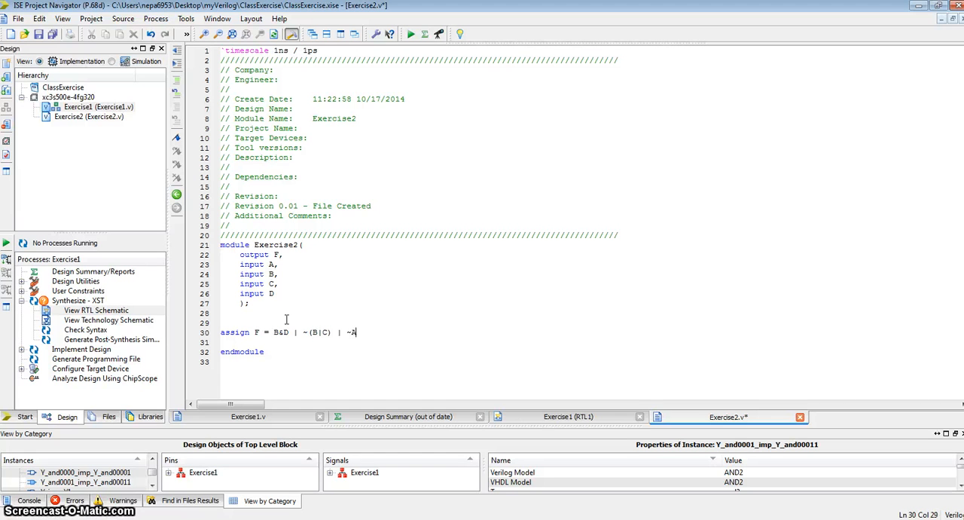
type("&C")
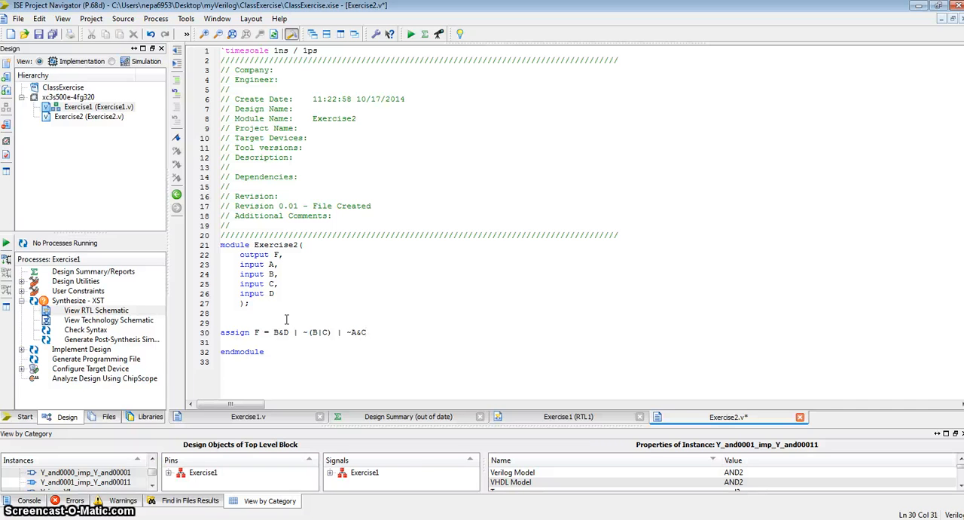
type("&~")
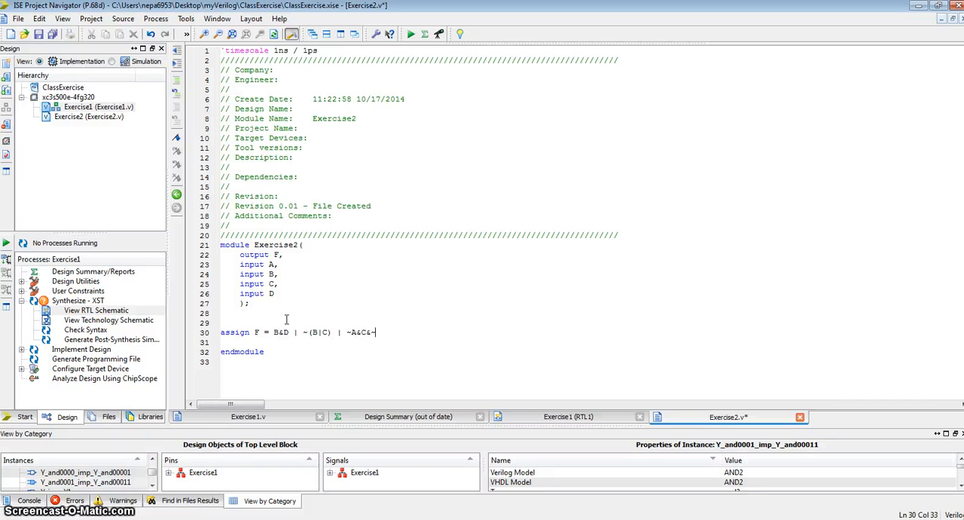
type("D")
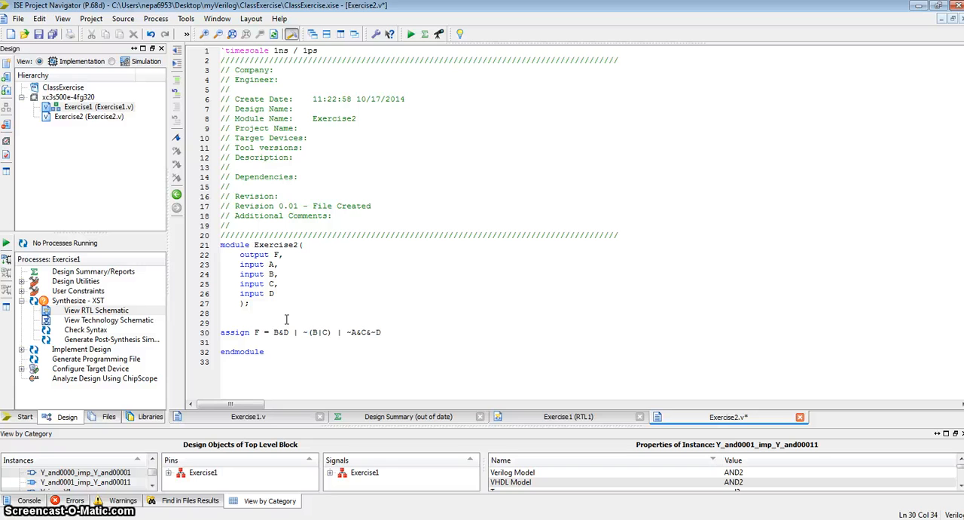
type(";")
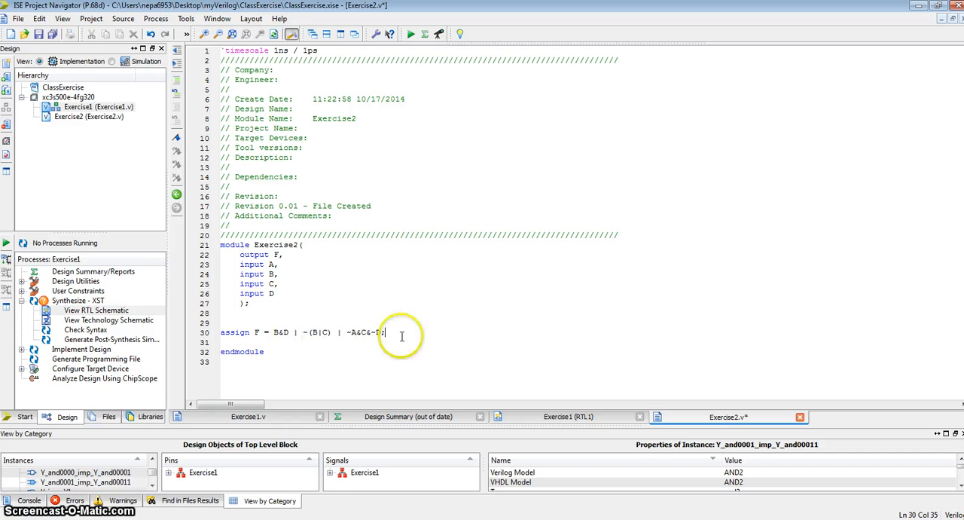
mouse_move(296, 234)
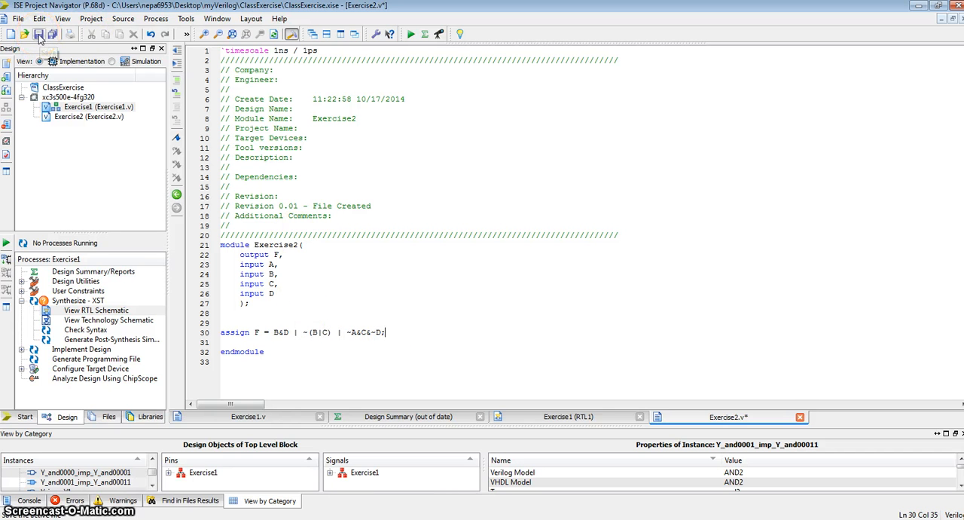
Save Exercise2.v, set Exercise2 as top module, and run Synthesize - XST
left_click(38, 34)
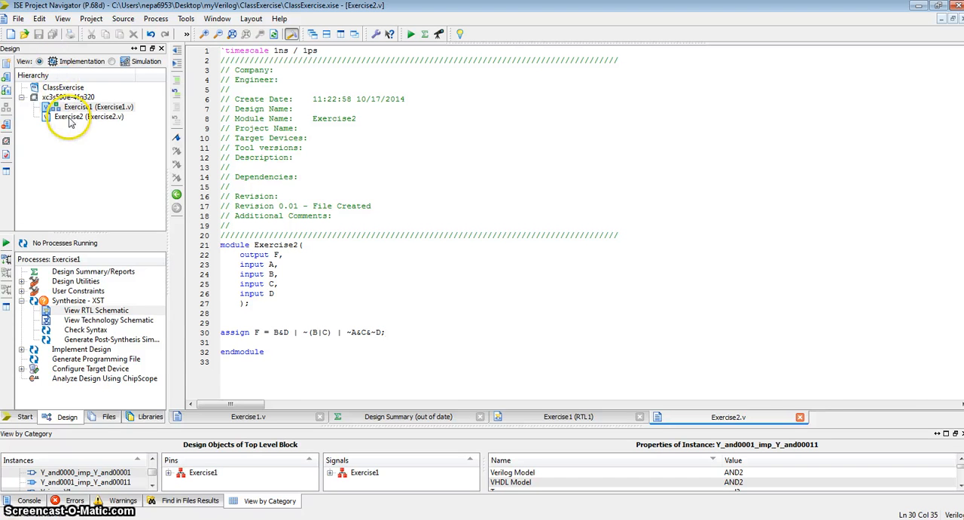
left_click(89, 116)
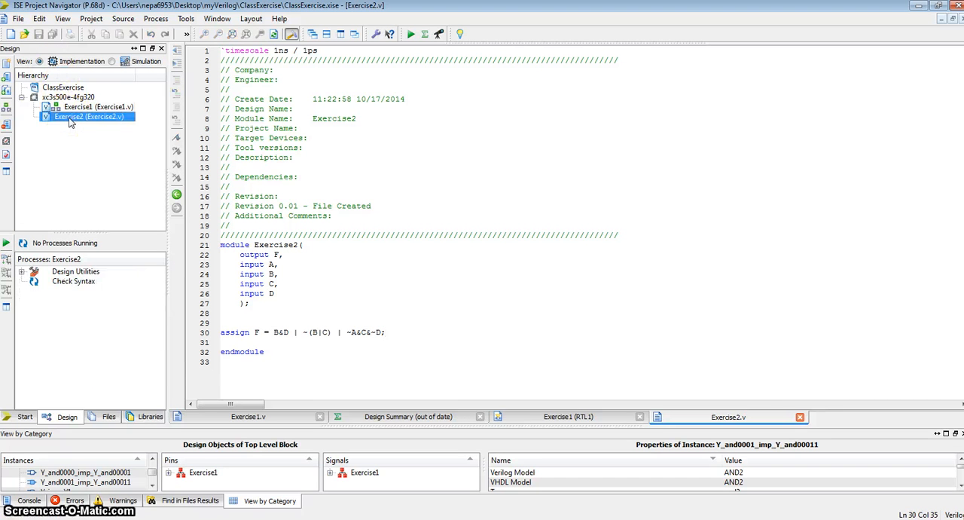
right_click(88, 116)
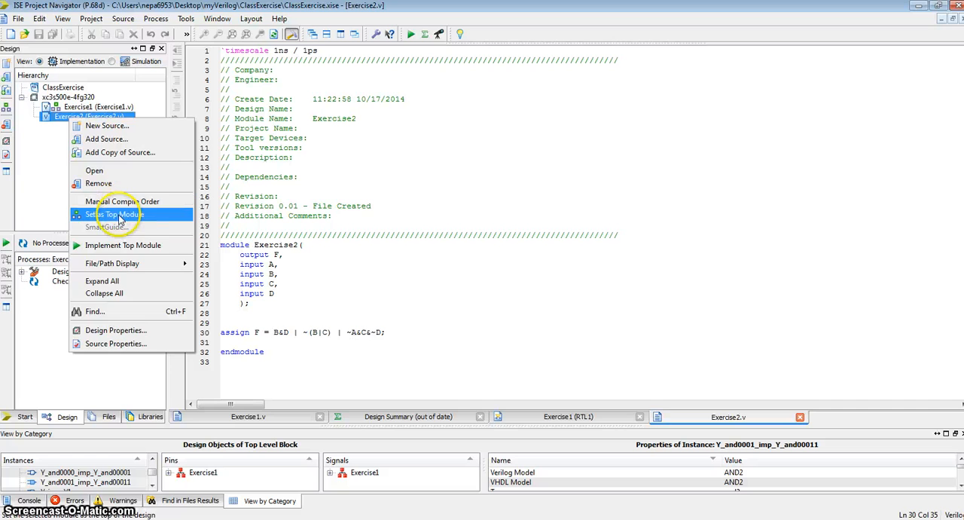
left_click(115, 214)
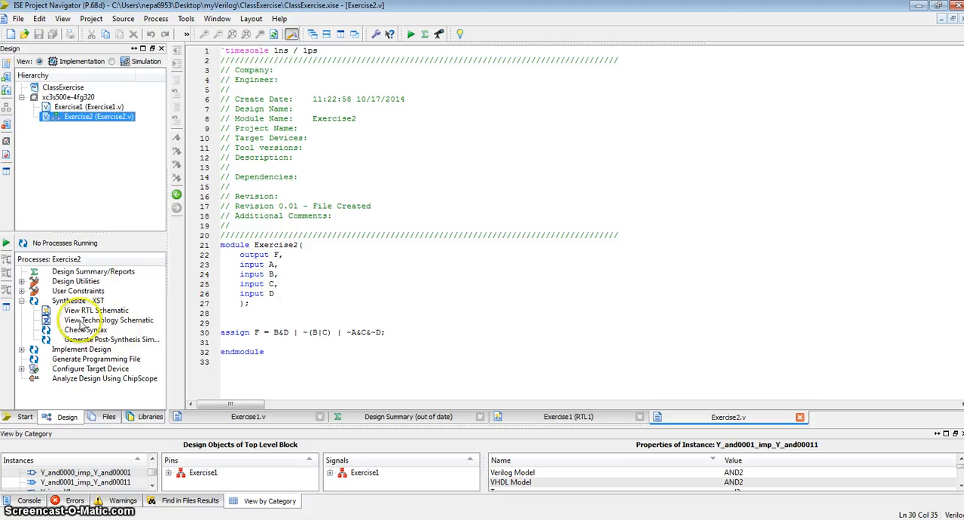
double_click(77, 300)
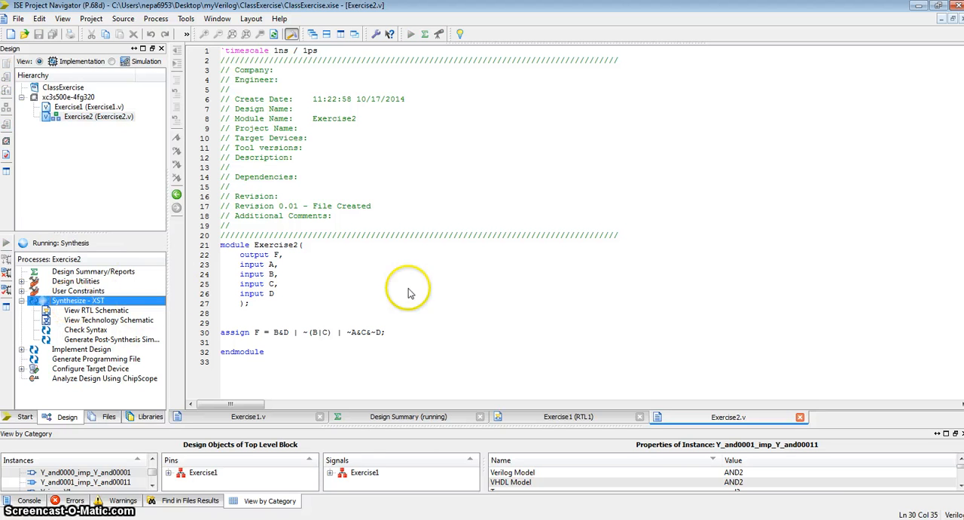
mouse_move(433, 284)
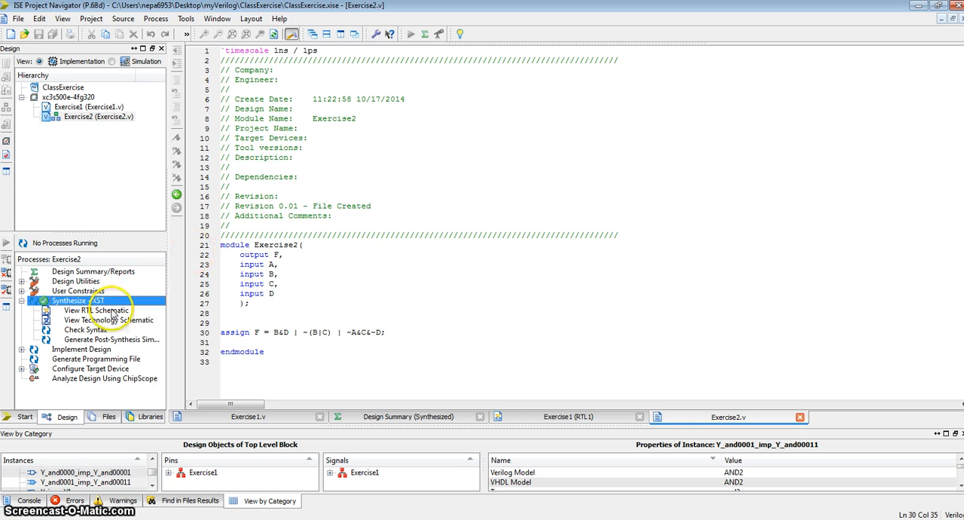
double_click(96, 309)
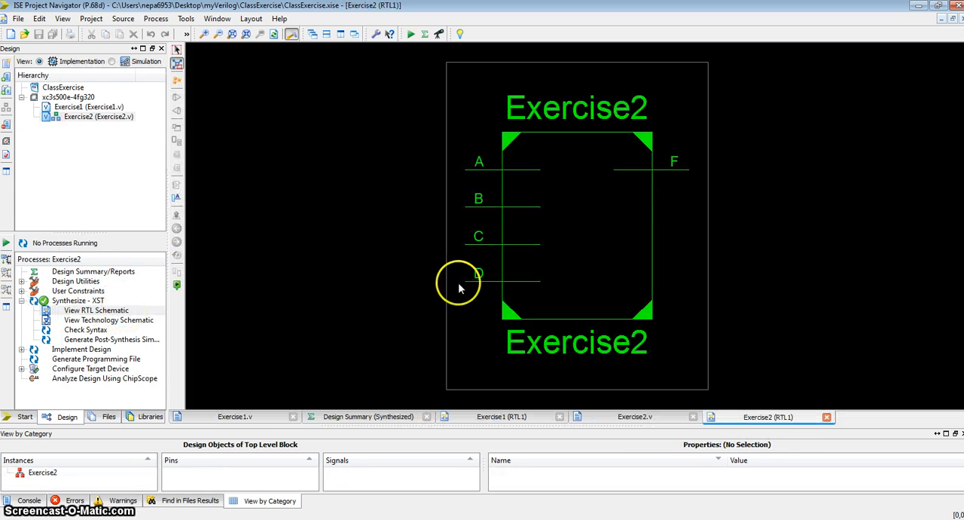
mouse_move(495, 297)
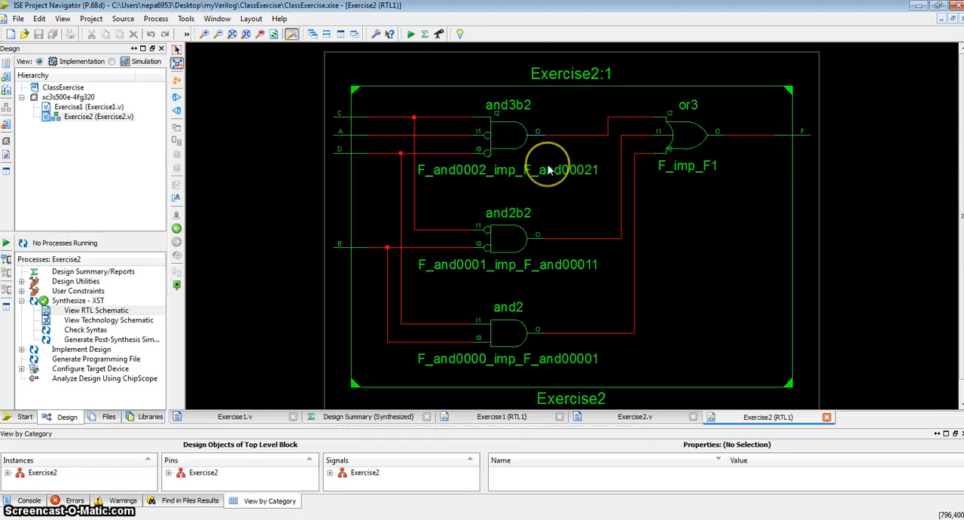
mouse_move(537, 179)
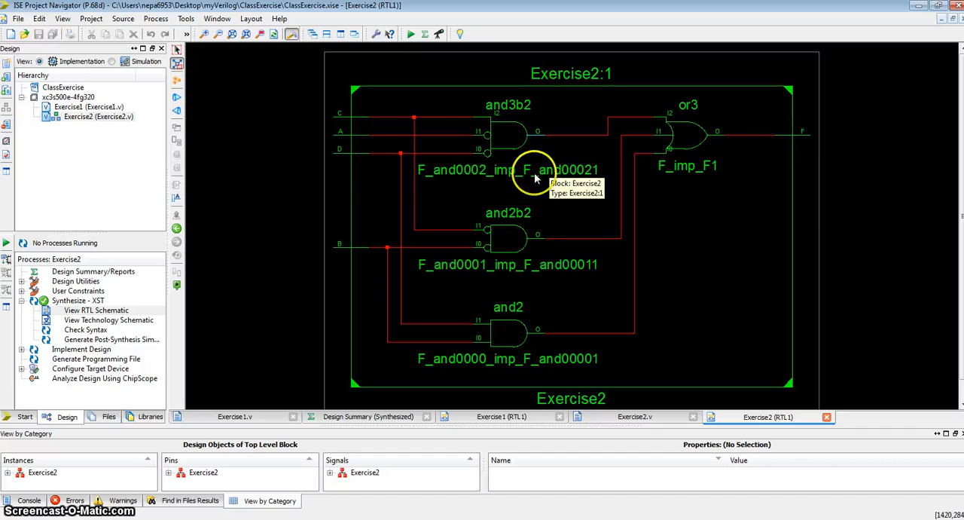
mouse_move(475, 122)
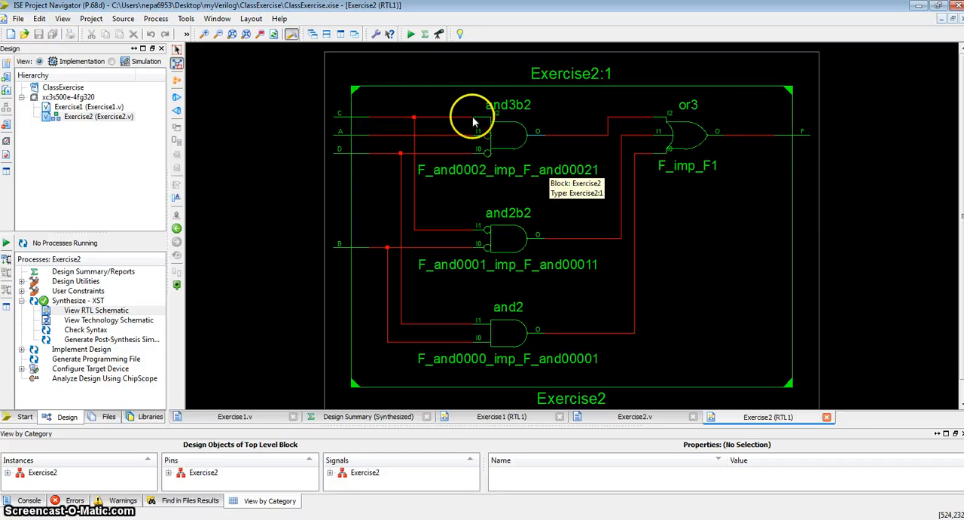
mouse_move(348, 132)
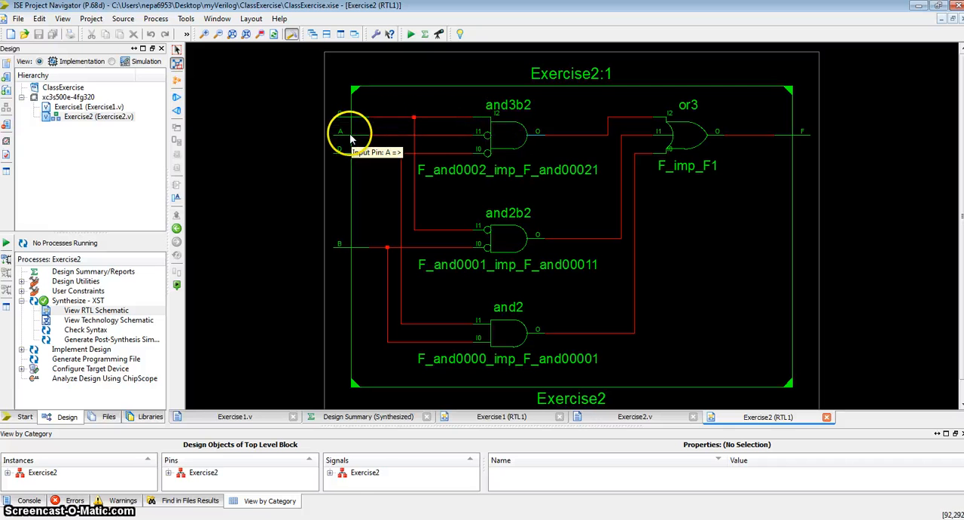
mouse_move(422, 158)
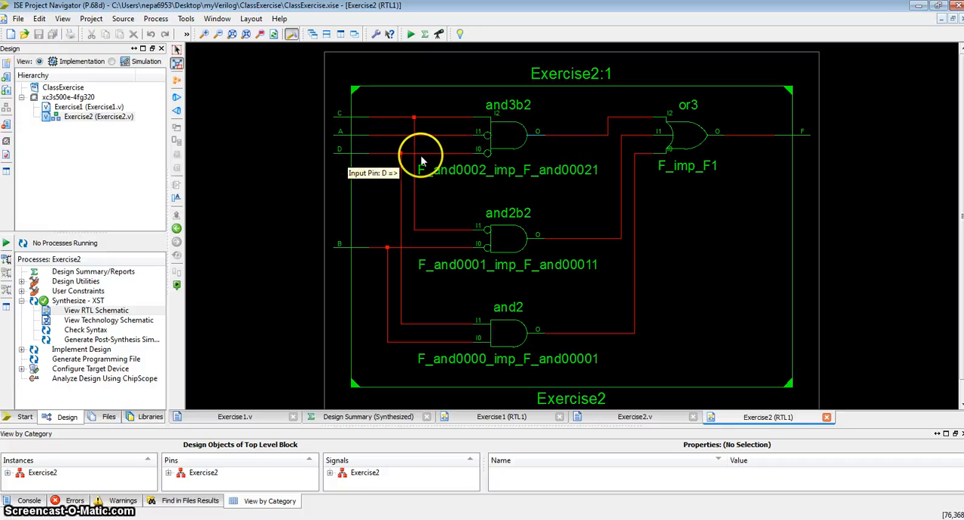
mouse_move(452, 252)
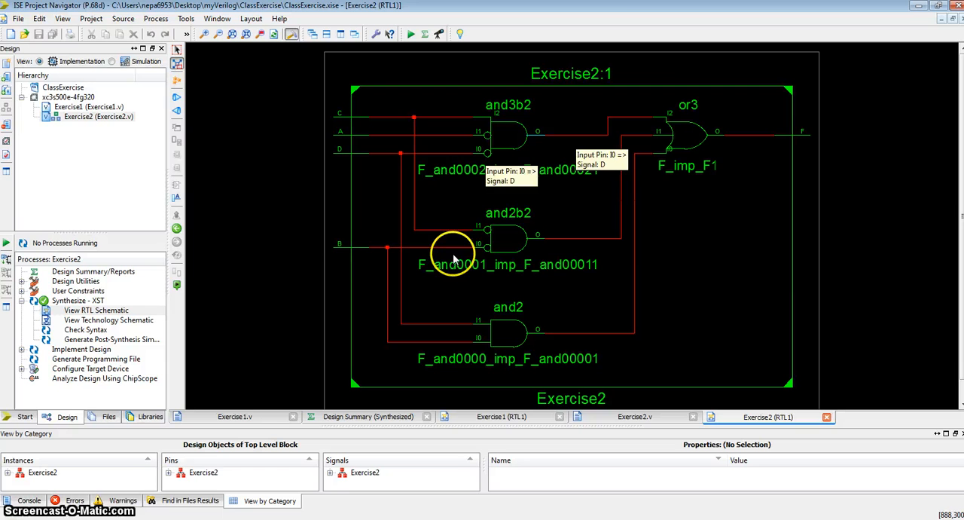
mouse_move(481, 245)
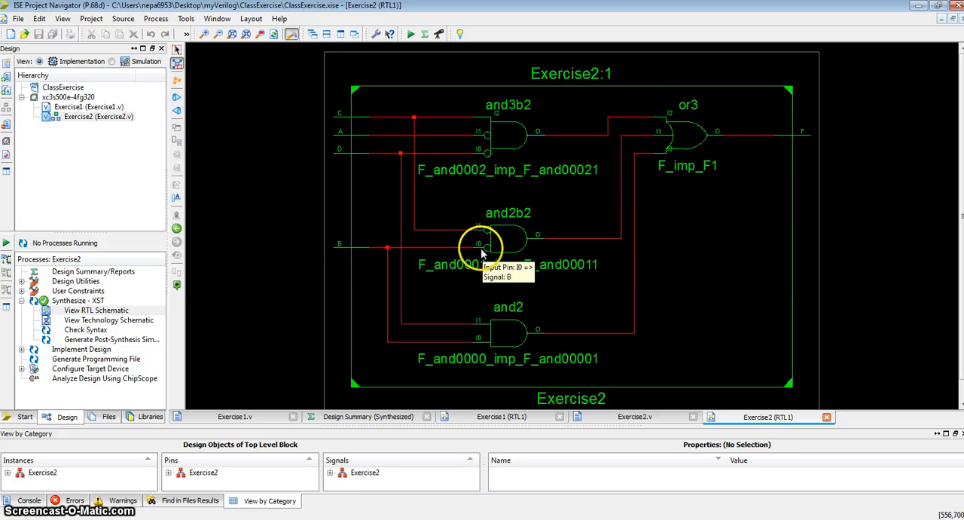
mouse_move(489, 230)
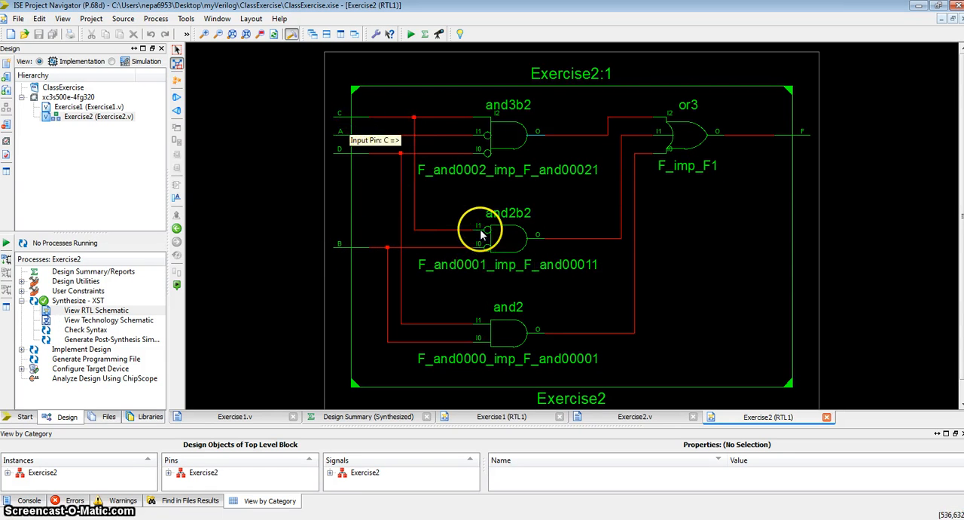
mouse_move(621, 307)
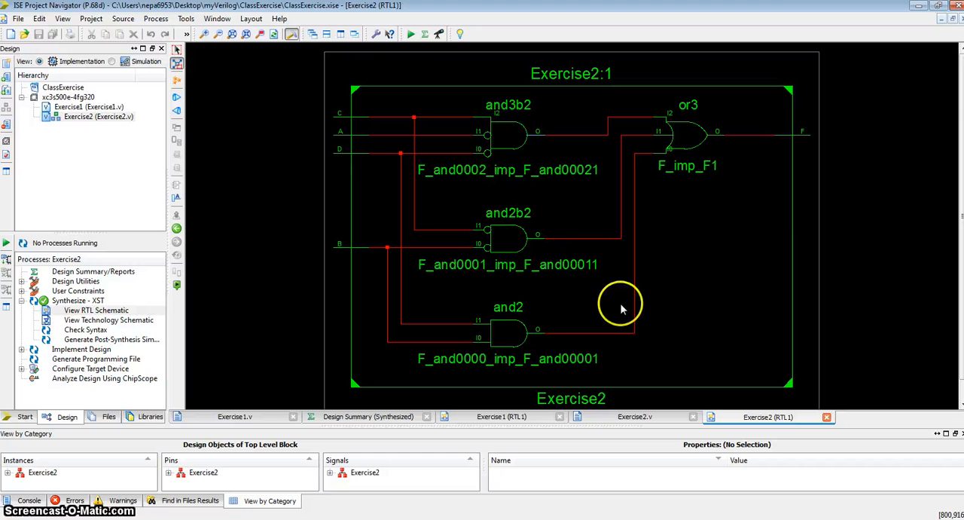
mouse_move(488, 234)
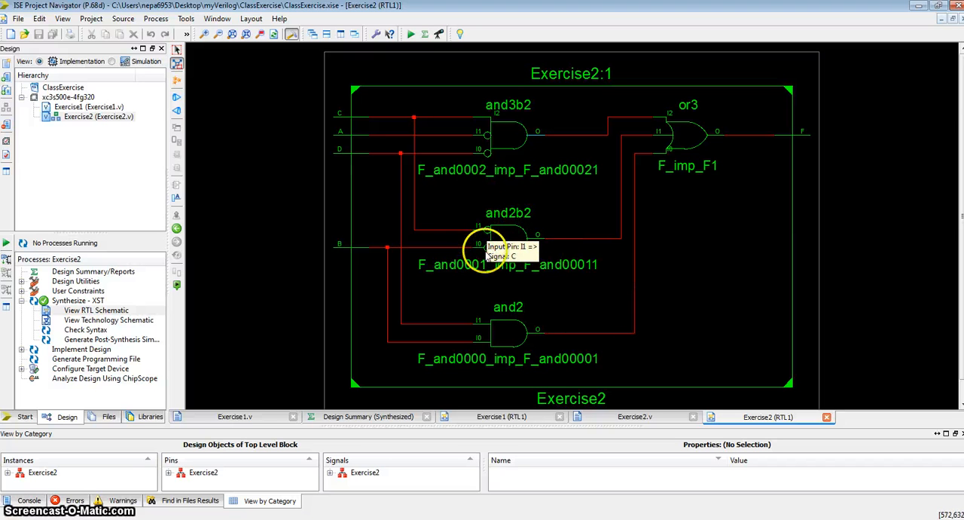
mouse_move(546, 241)
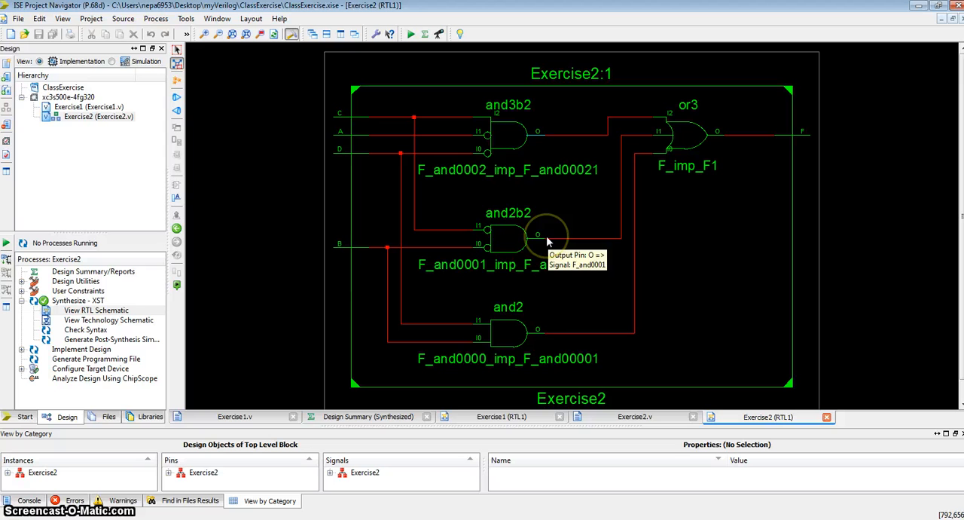
mouse_move(515, 230)
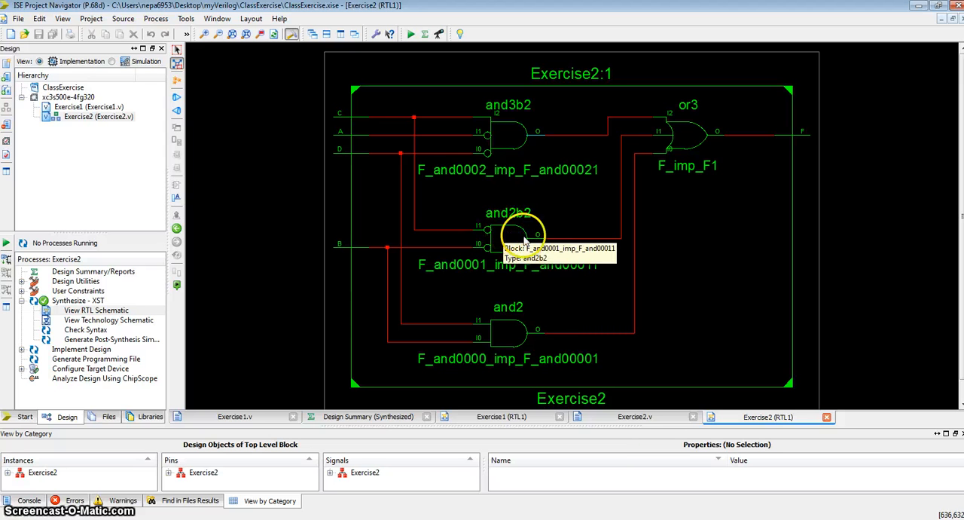
mouse_move(537, 243)
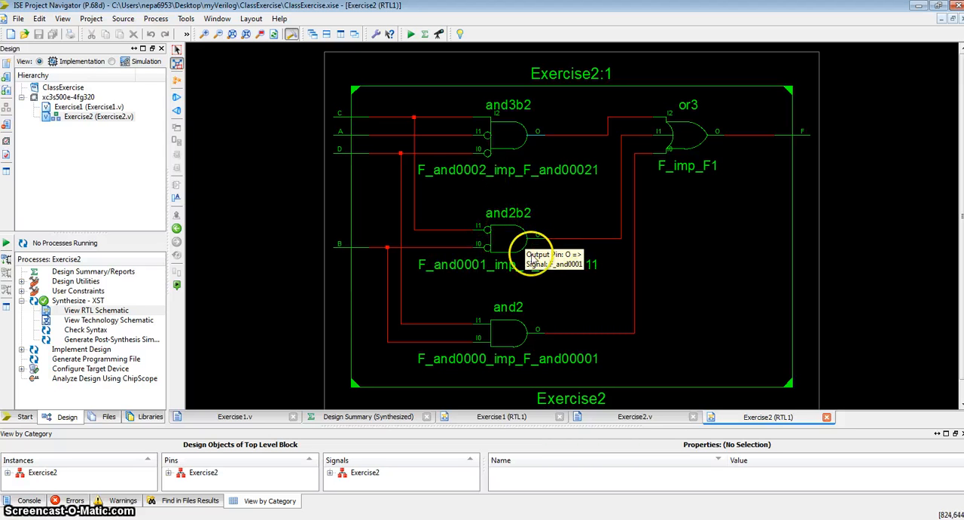
mouse_move(418, 207)
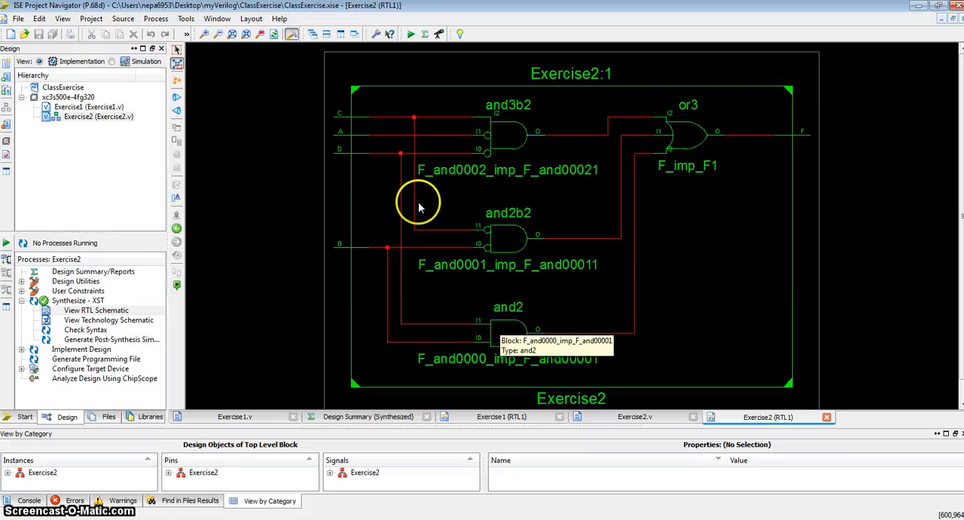
mouse_move(667, 164)
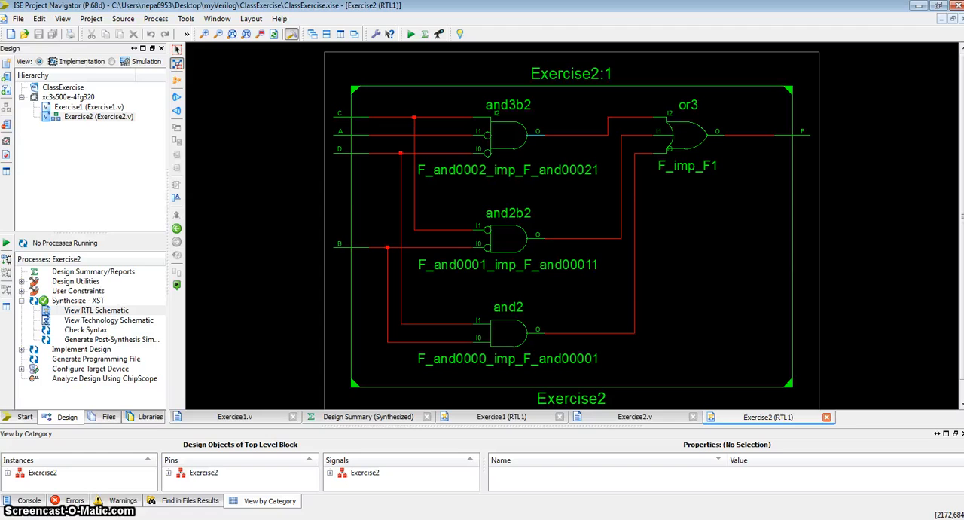
mouse_move(87, 141)
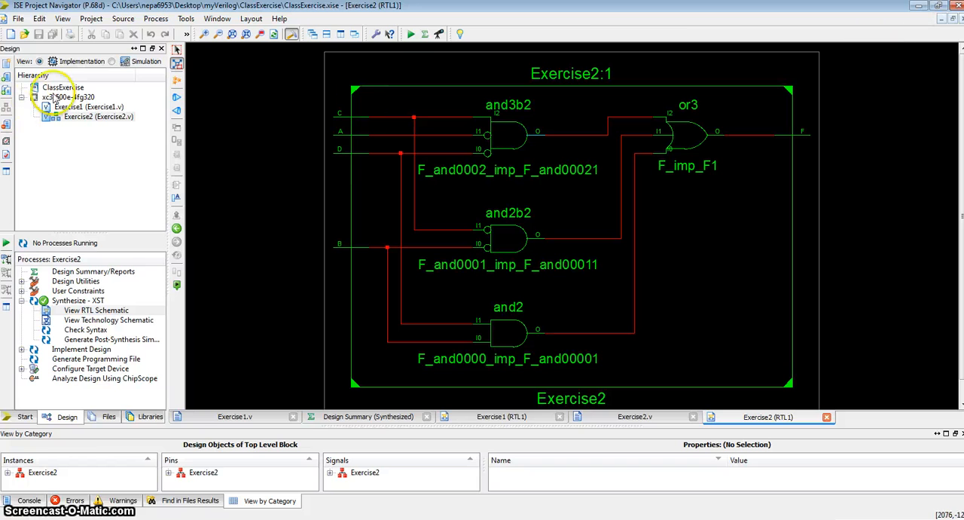
Start a new Verilog Module source named Exercise3 under the project device
left_click(76, 97)
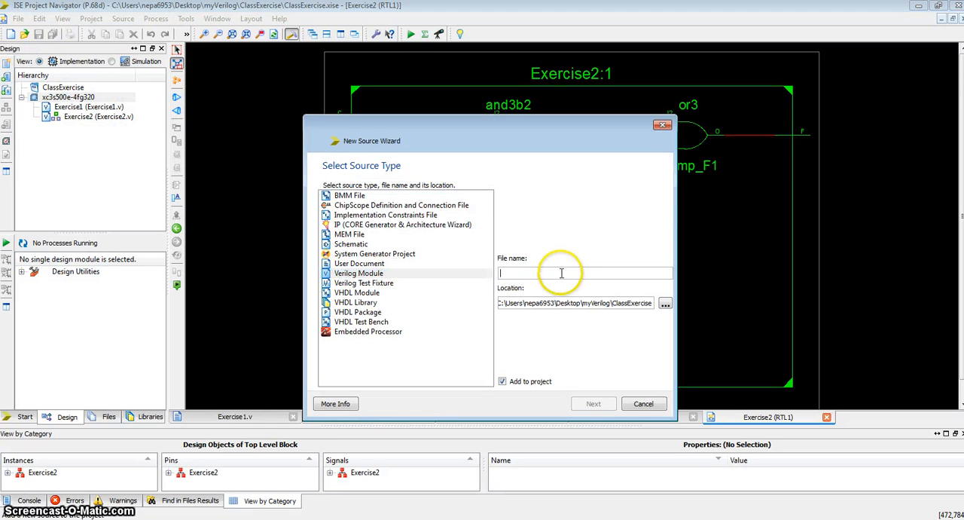
type("Exercise3")
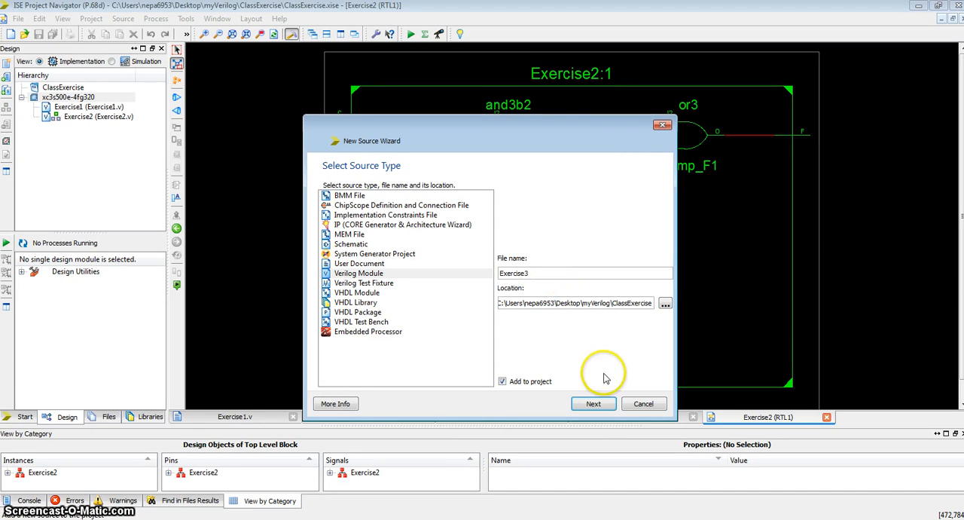
left_click(593, 403)
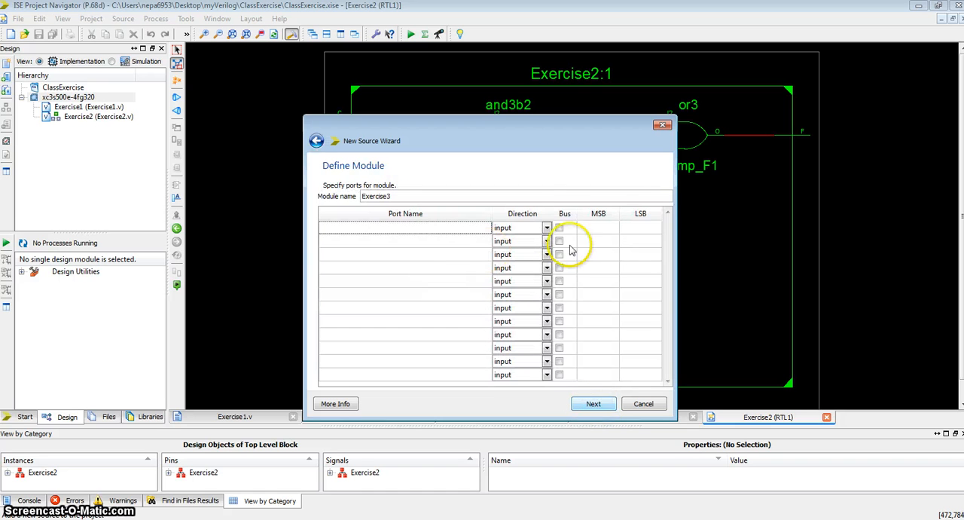
Define Y as output with inputs A, B, C, then finish the wizard
left_click(547, 226)
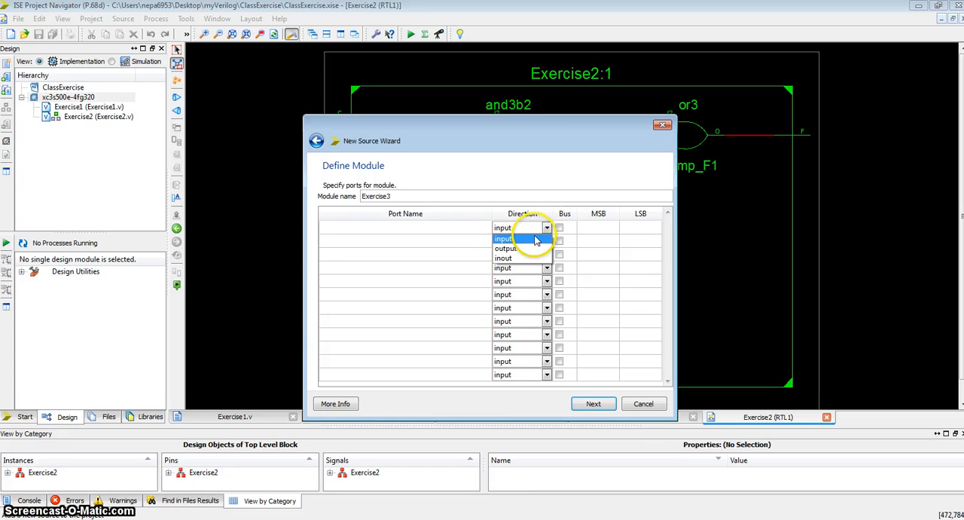
left_click(505, 249)
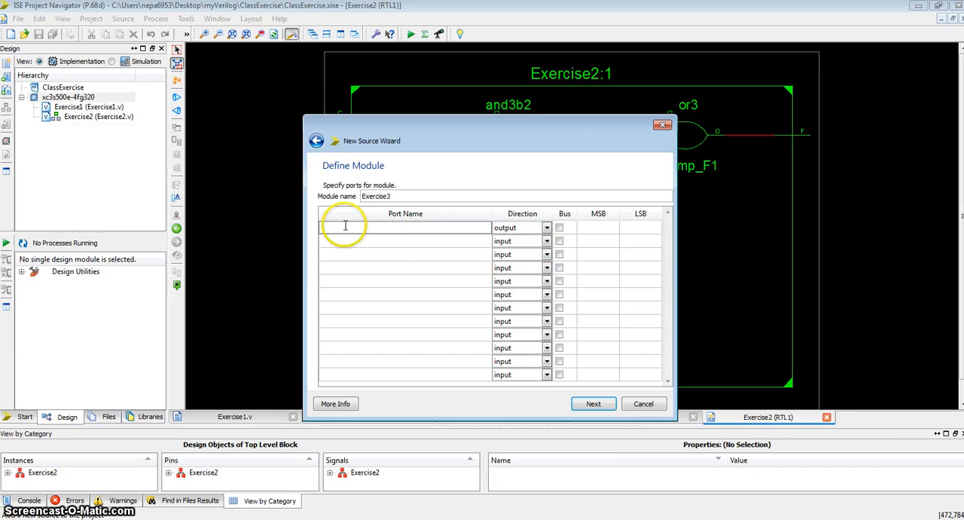
type("Y")
left_click(405, 240)
type("A")
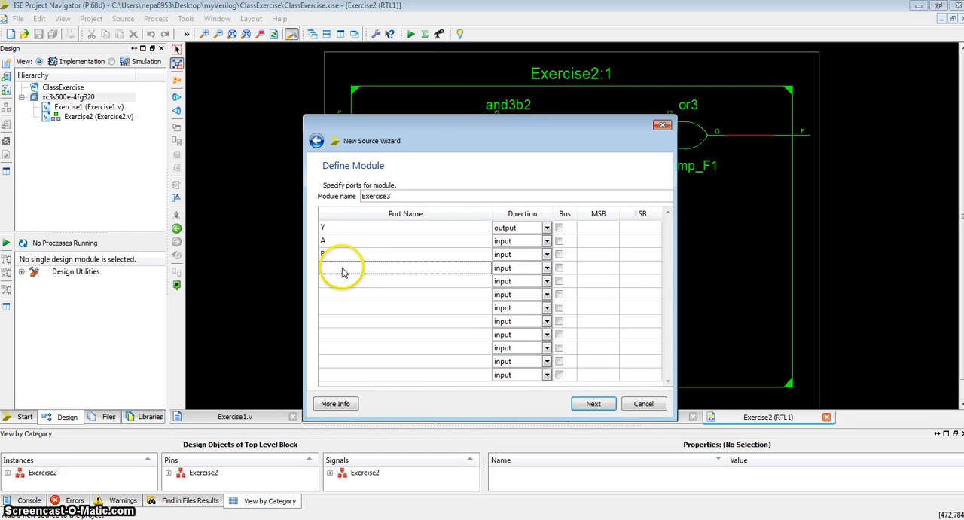
left_click(593, 403)
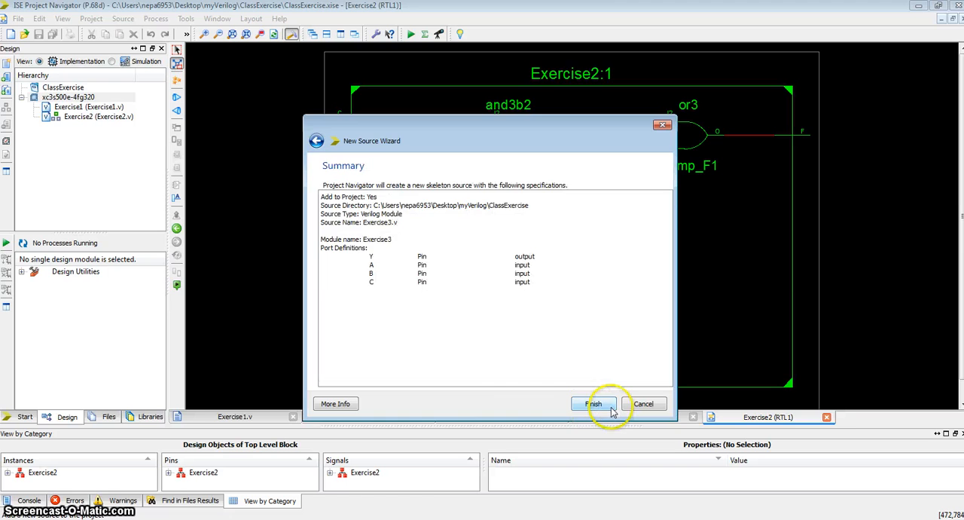
left_click(594, 402)
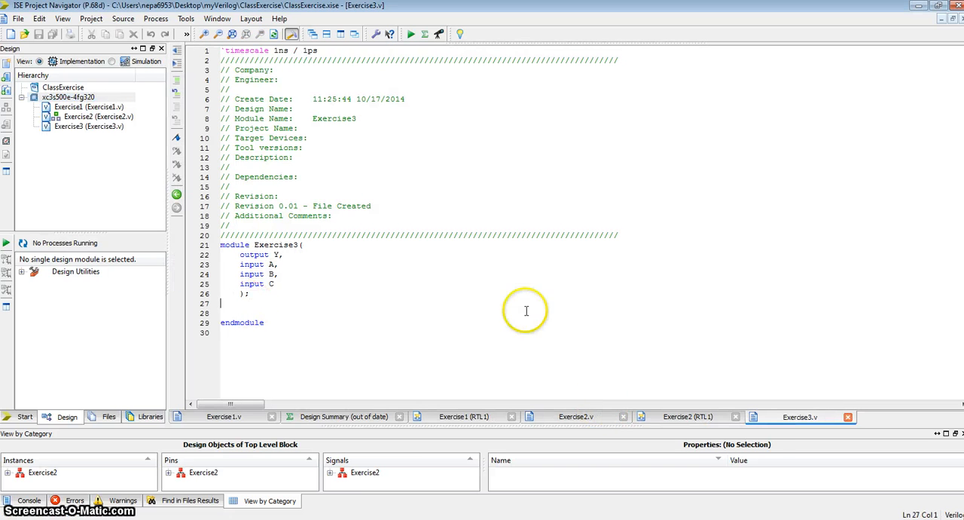
Add the line 'wire E, F, G;' below the Exercise3 port list
key("Return")
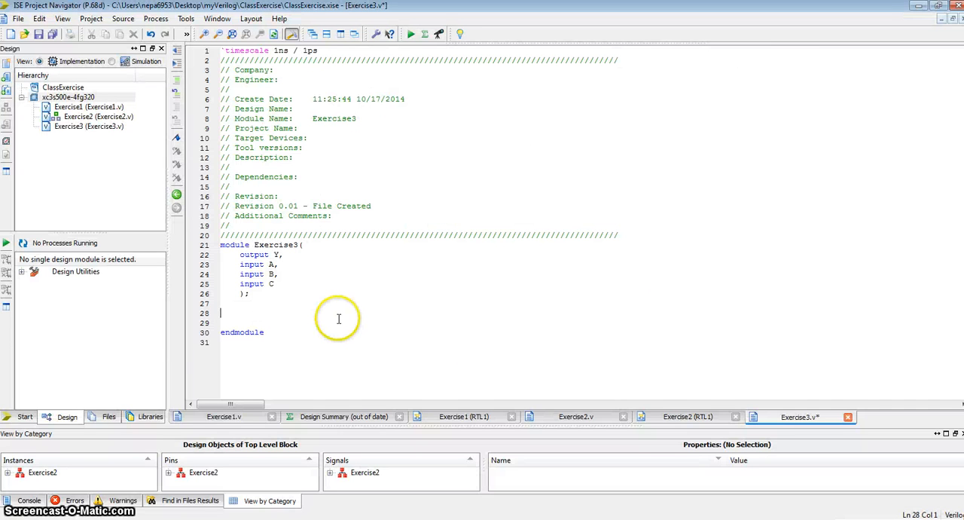
type("wire E,")
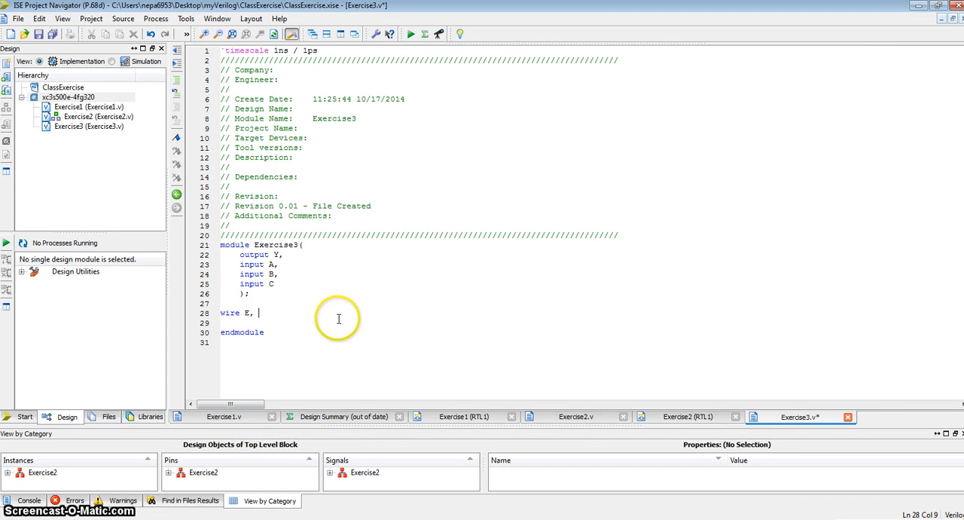
type("F, G;")
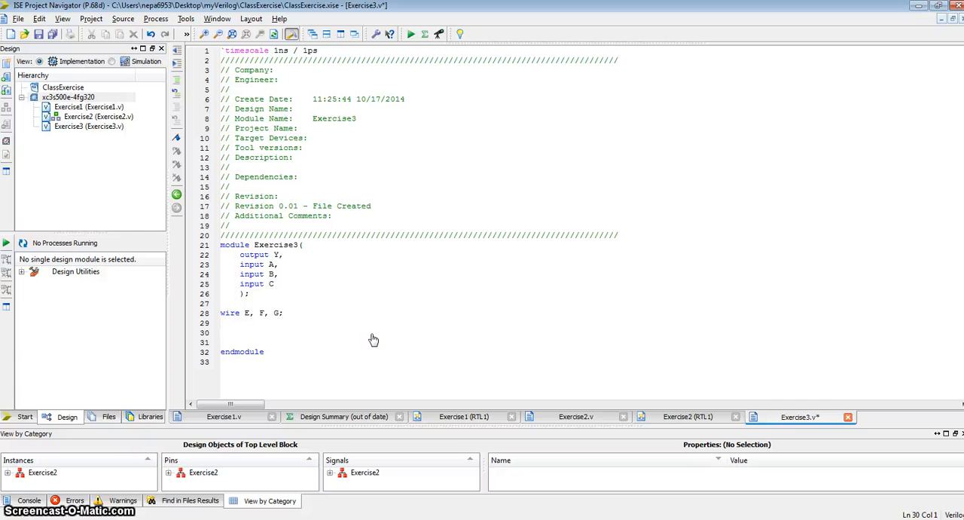
Type the gate instantiation 'xor U1(E, A, B);' after the wire declaration
type("xor")
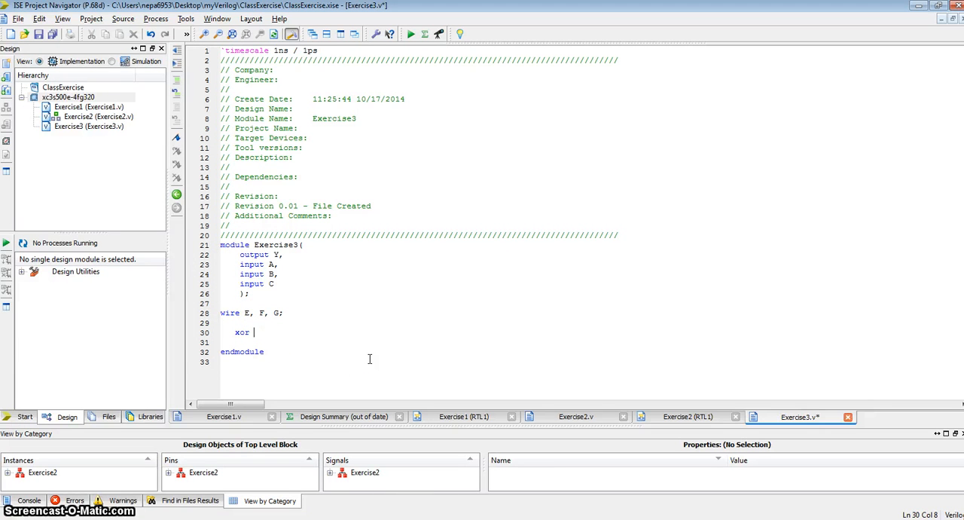
type("U1")
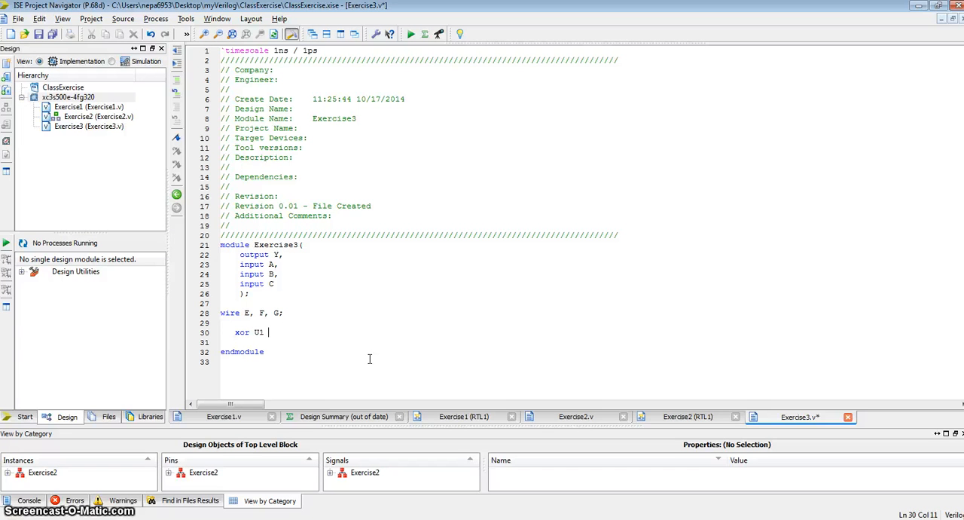
type("(")
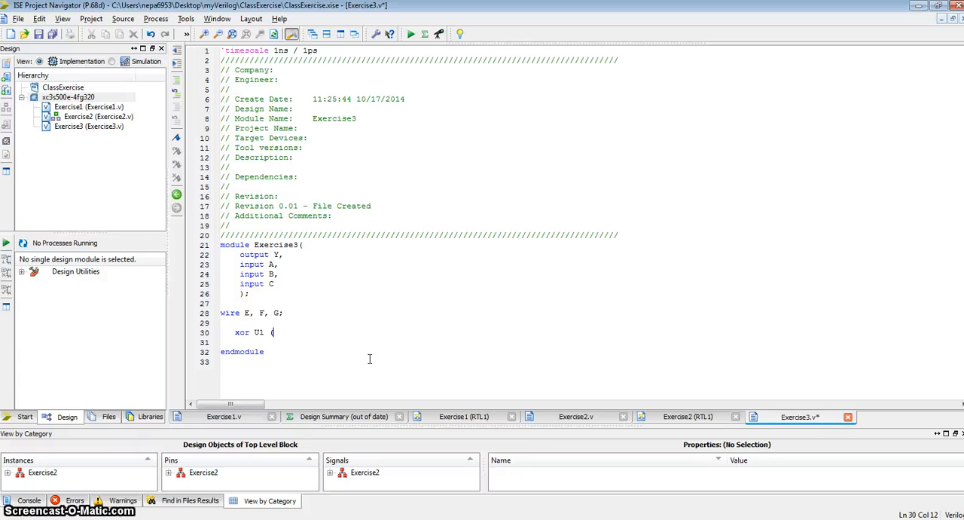
mouse_move(427, 284)
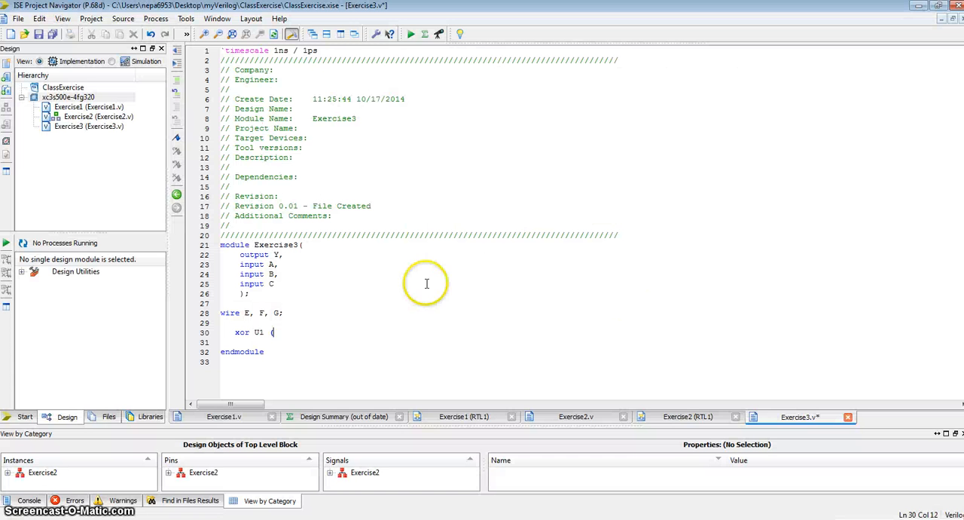
type("E,")
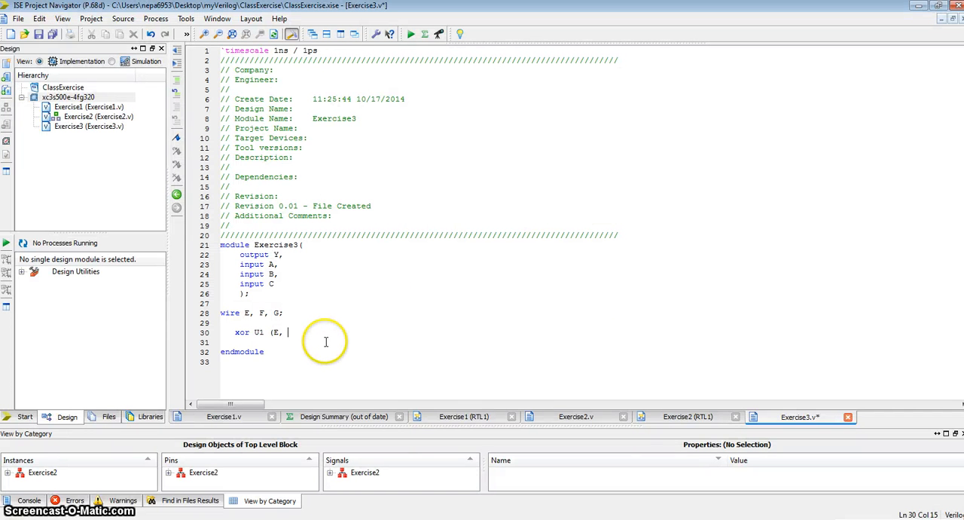
type("A, B);")
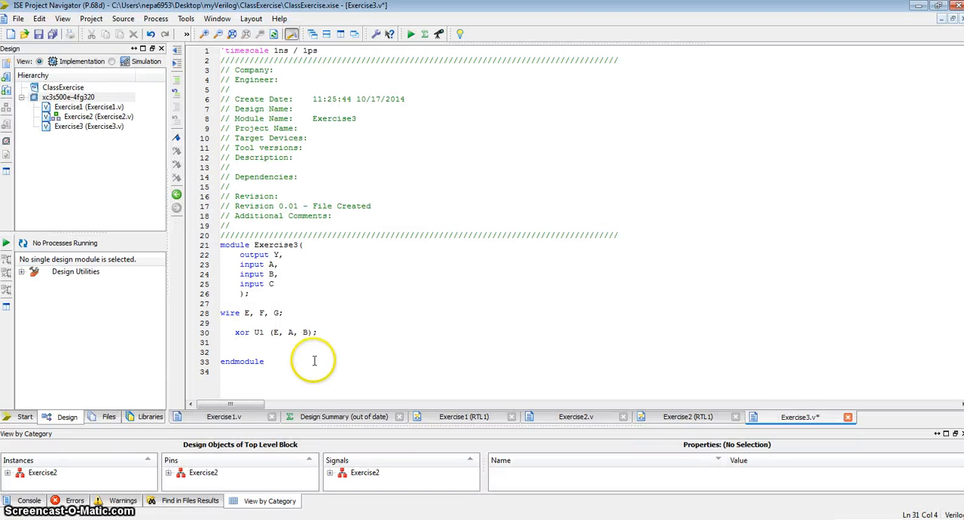
Add NAND gates U2 (F from E, C) and U3 (G from A, B) to Exercise3.v
type("nand")
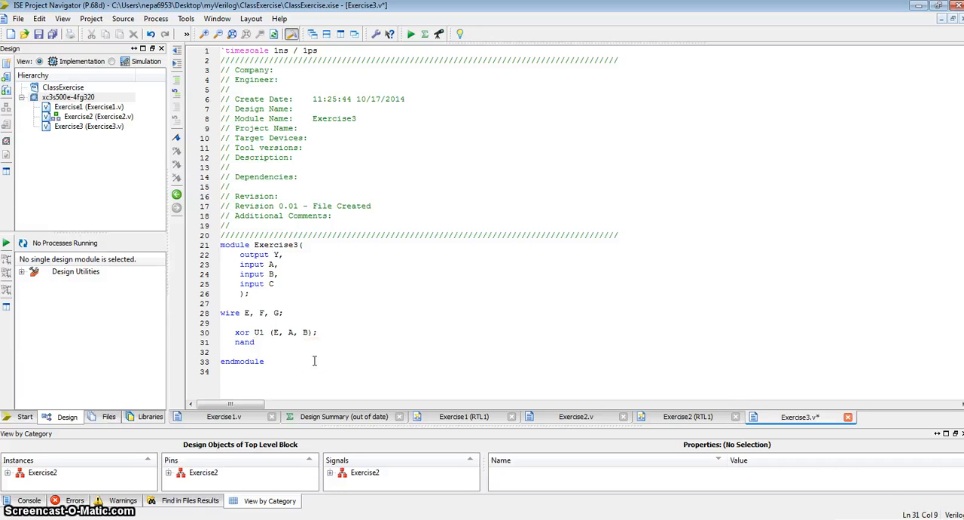
type("U2")
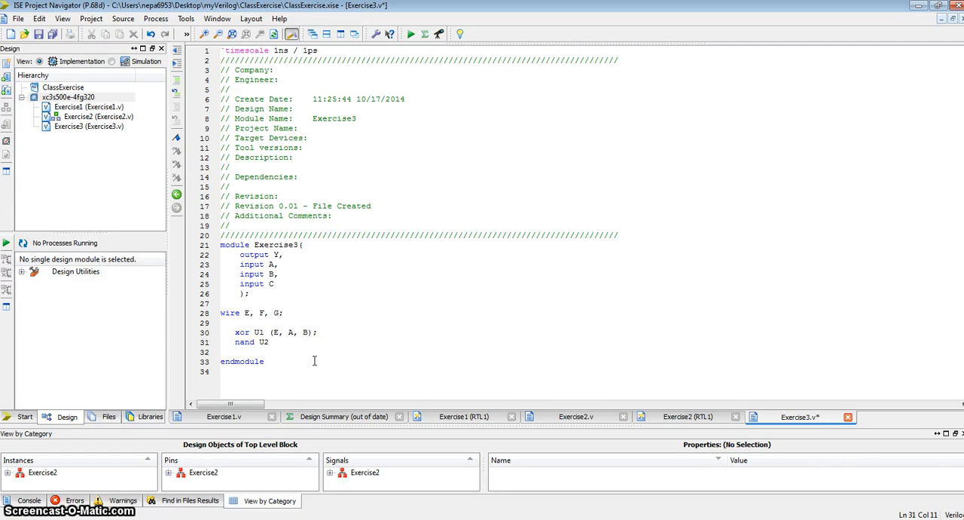
type("(F")
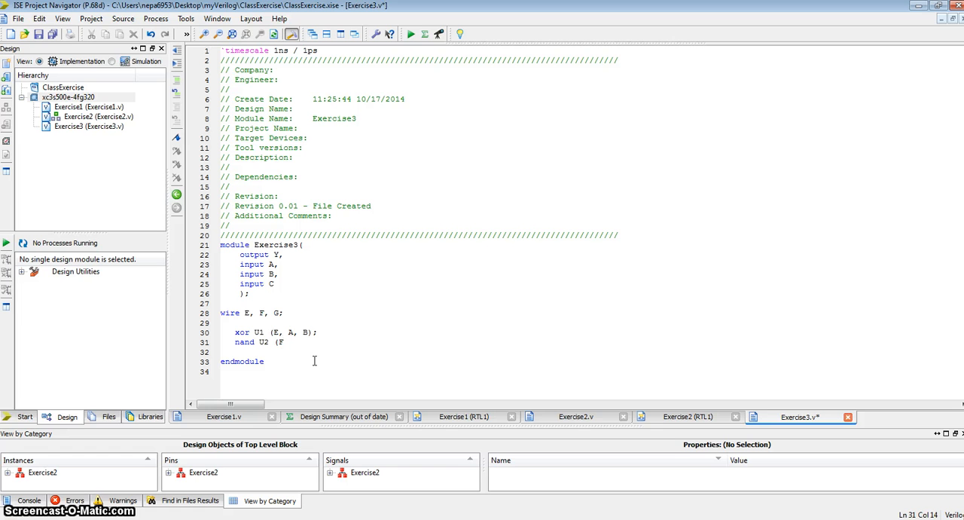
type(",B")
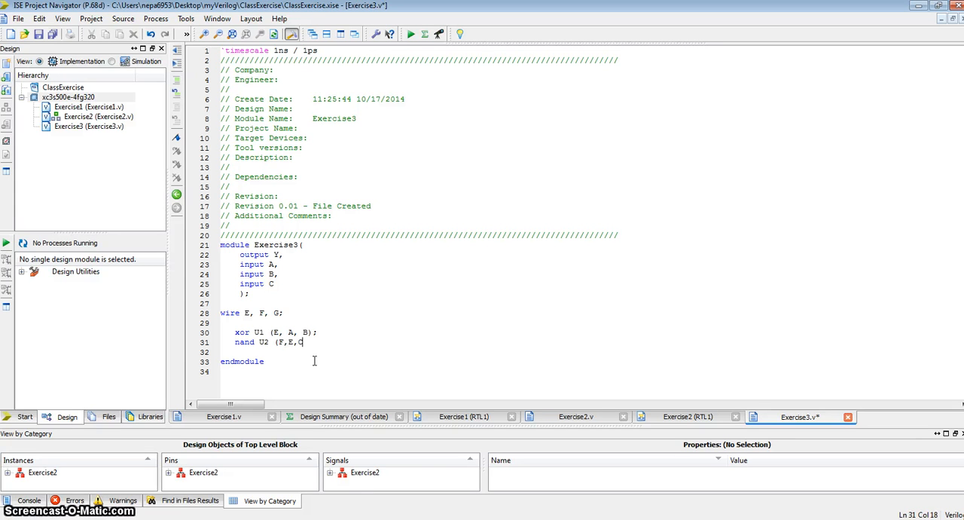
type(");")
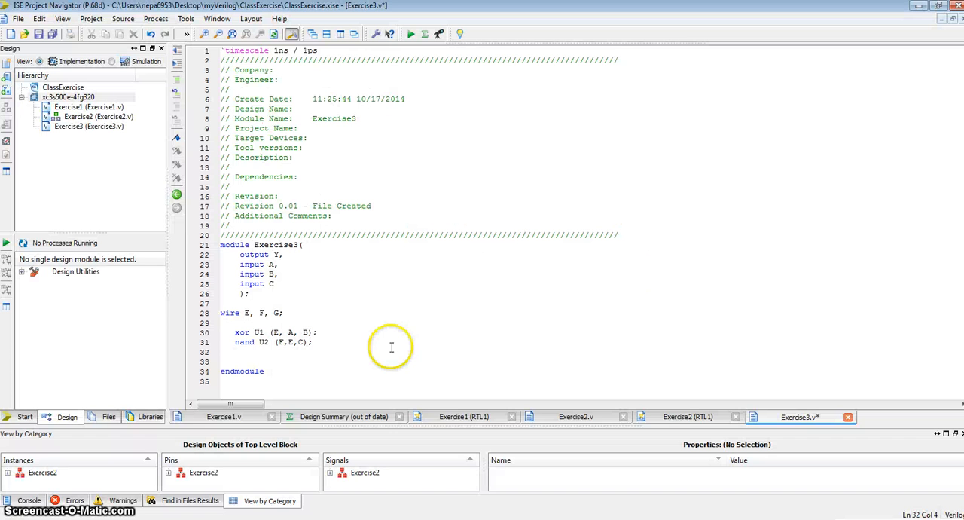
type("nand")
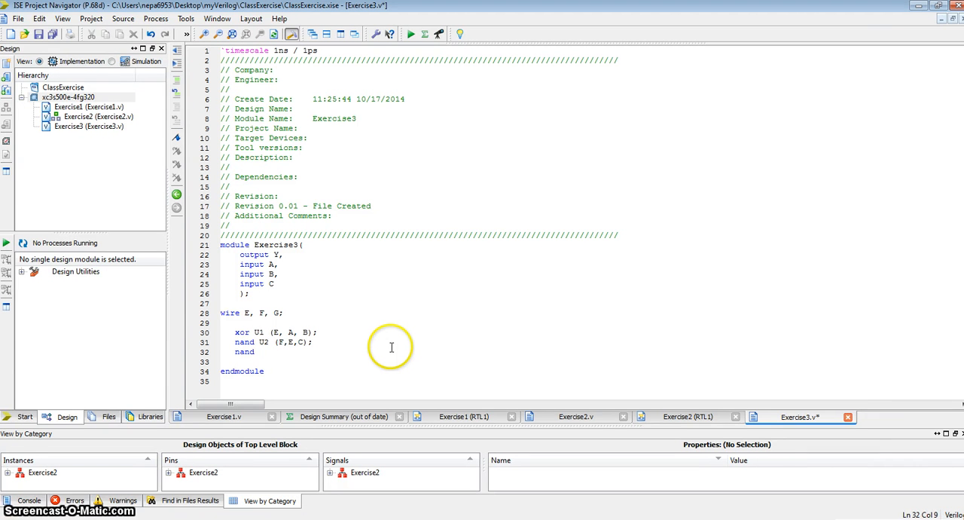
type("U3 (G,")
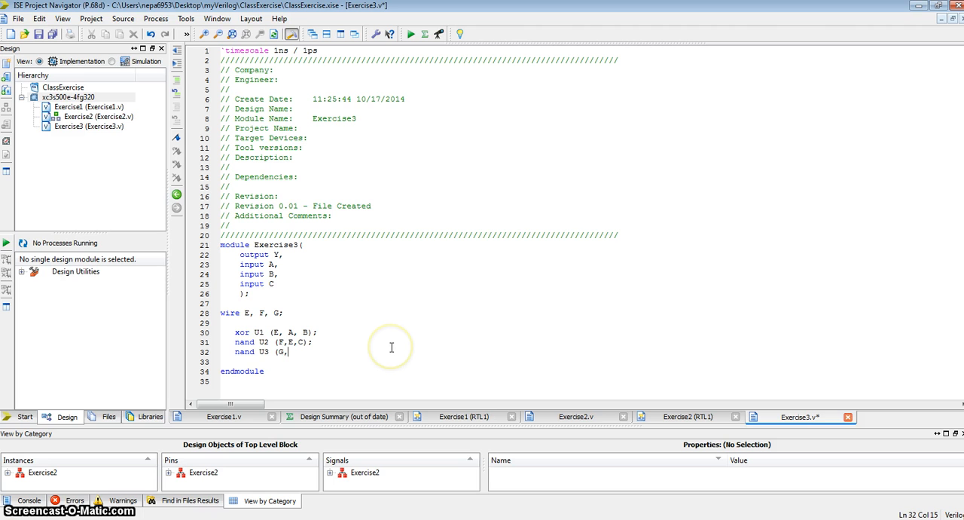
type("A,B)")
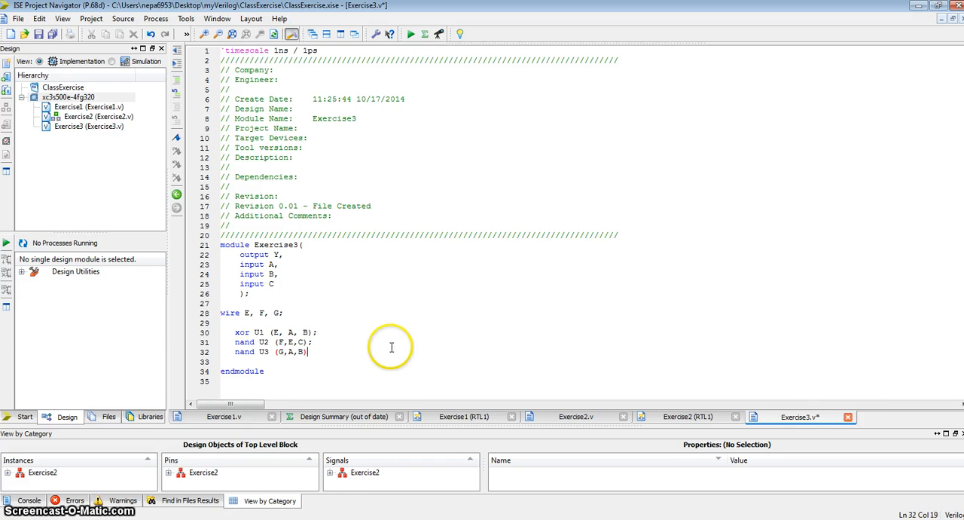
key("Return")
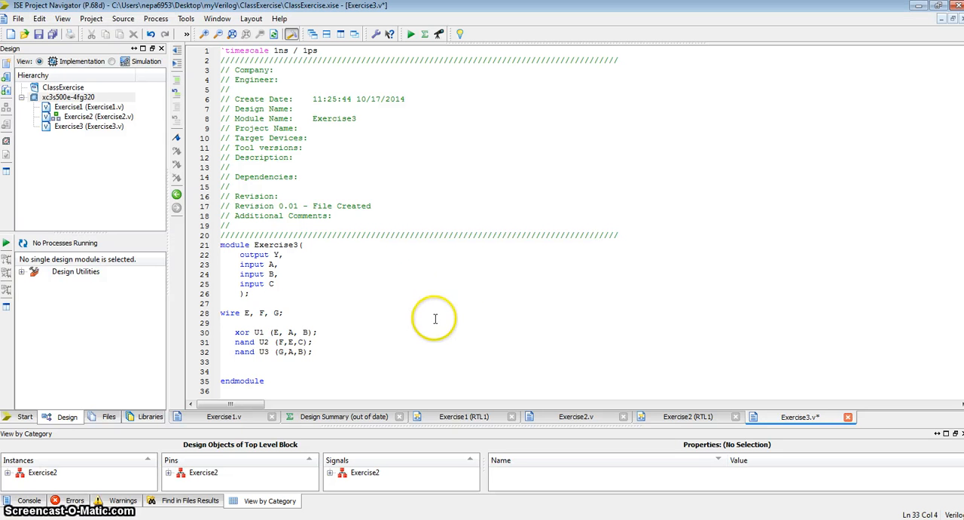
mouse_move(296, 358)
type("B,")
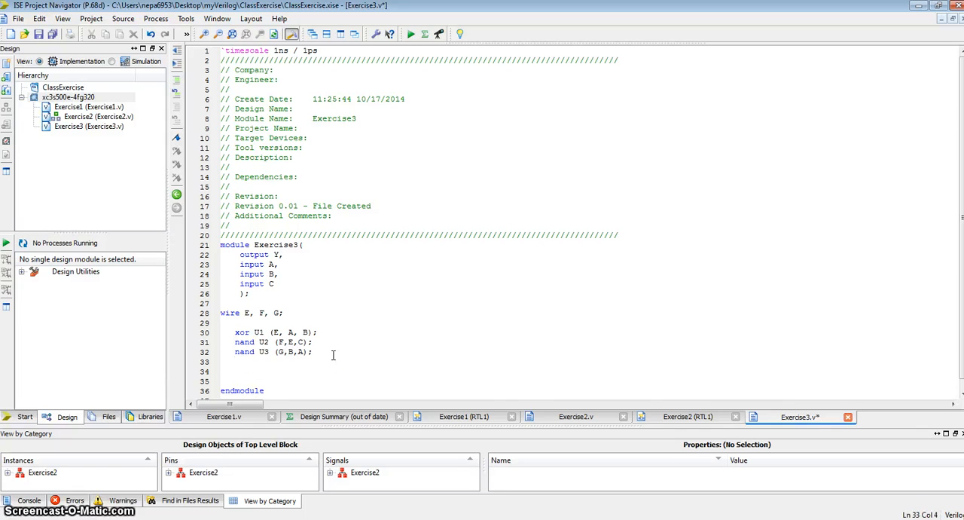
Add the line 'and U4 (Y,F,G);' to Exercise3.v
type("and U4")
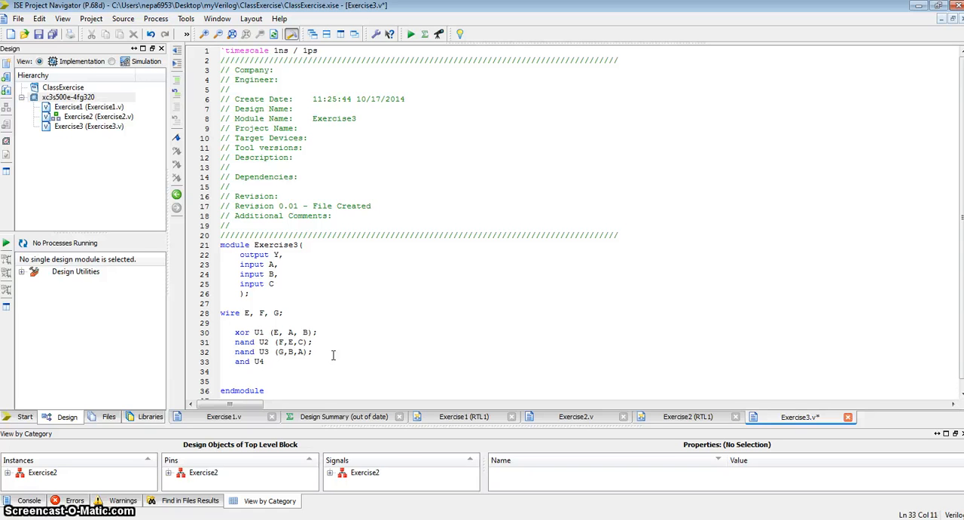
type("(")
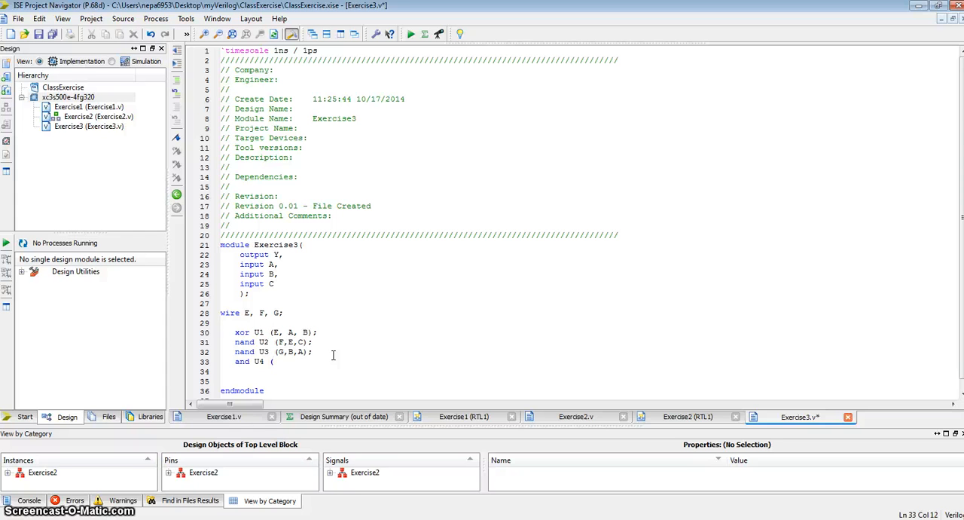
type("Y,F,")
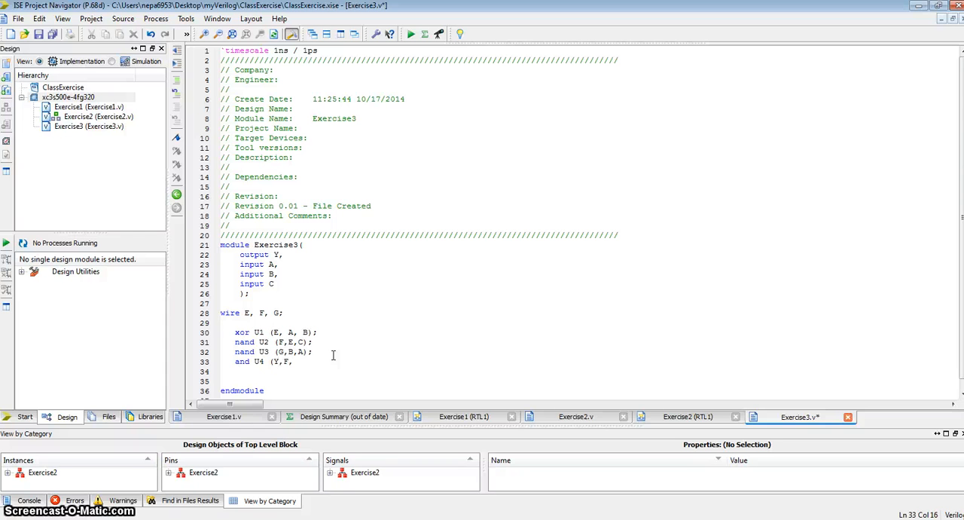
type("G);")
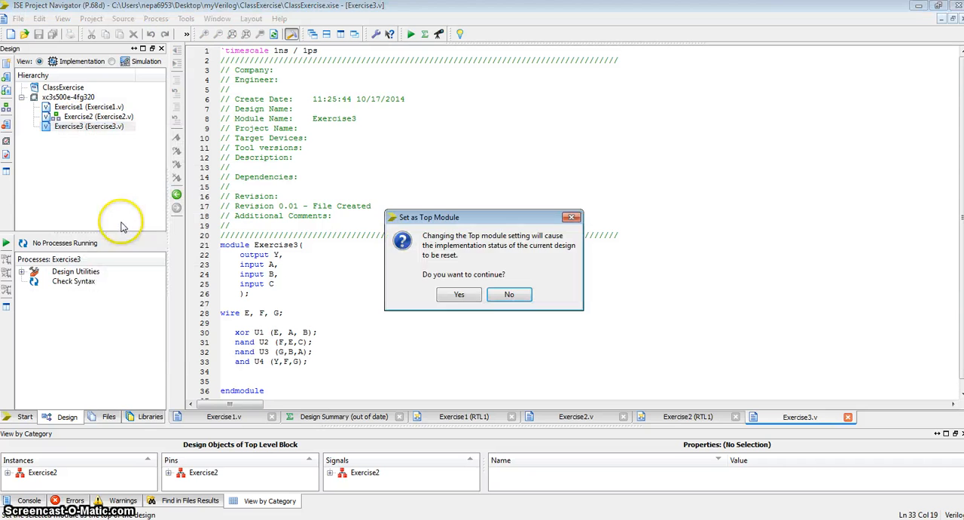
Confirm Exercise3 as top module, run Synthesize - XST, and open its RTL schematic
left_click(458, 294)
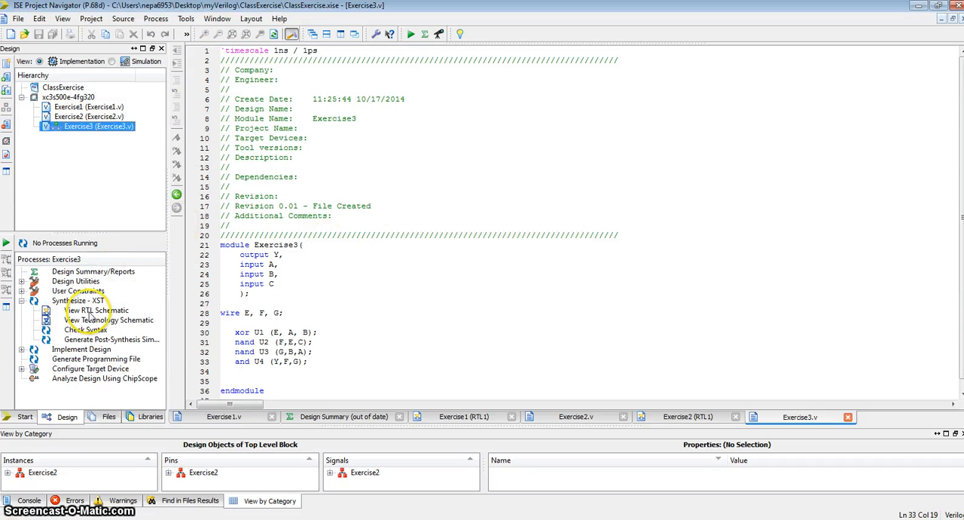
left_click(78, 300)
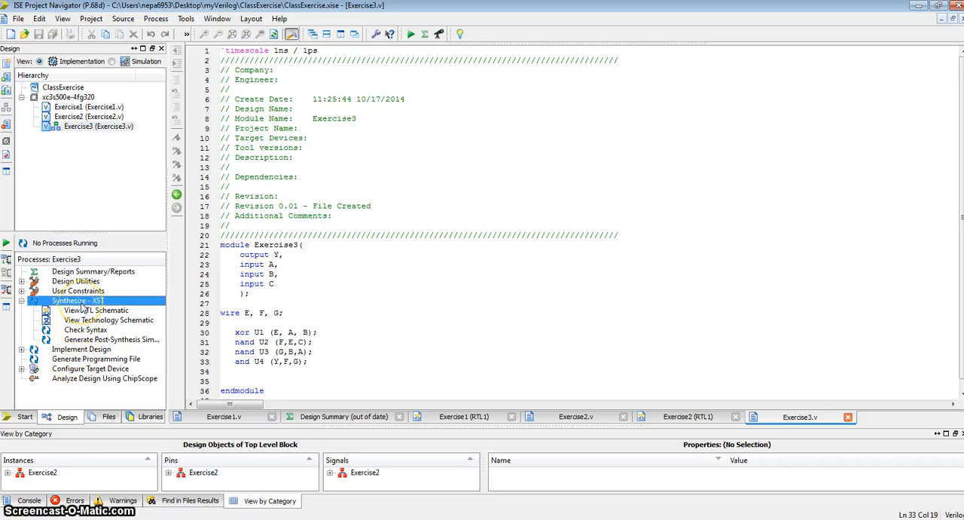
double_click(68, 300)
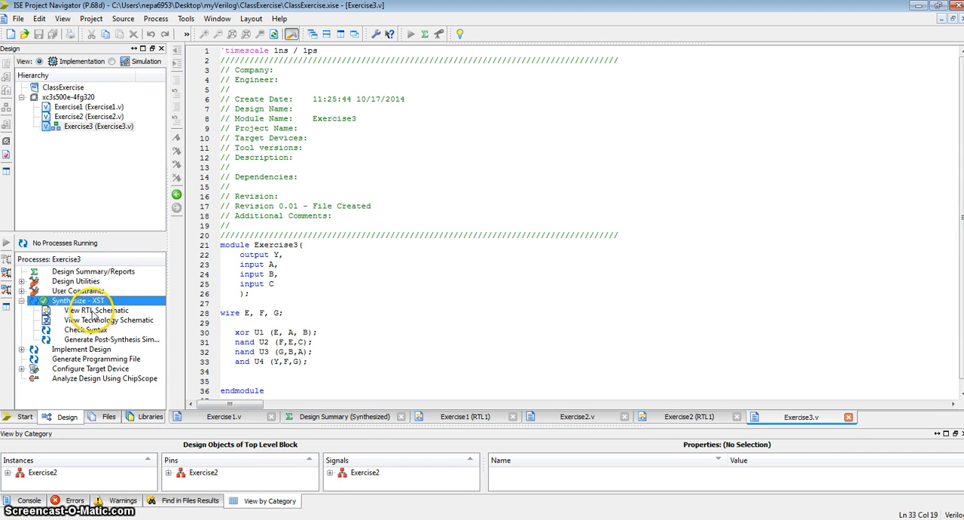
double_click(95, 310)
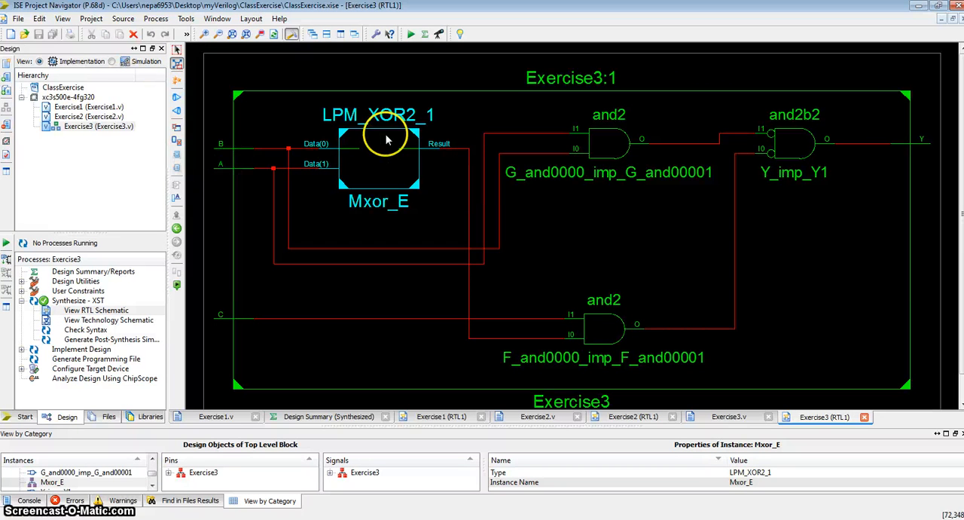
mouse_move(409, 171)
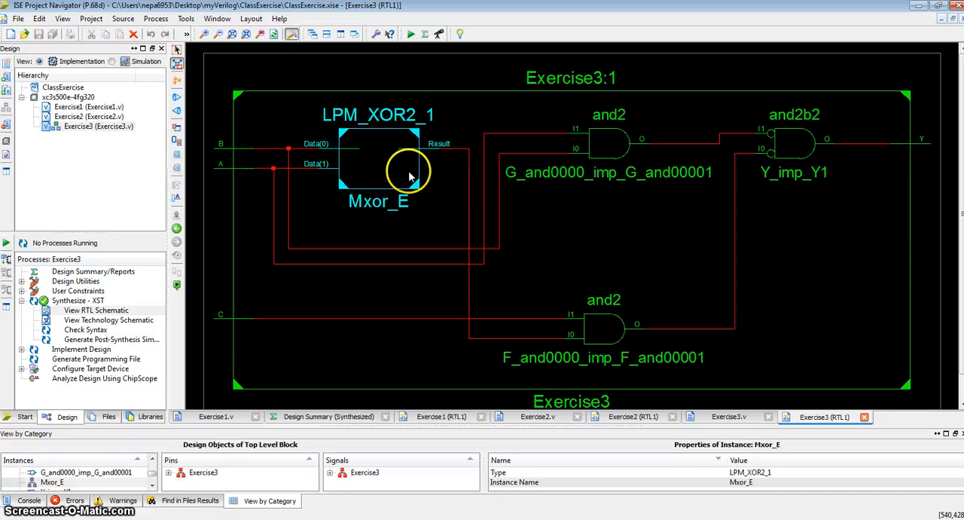
mouse_move(631, 158)
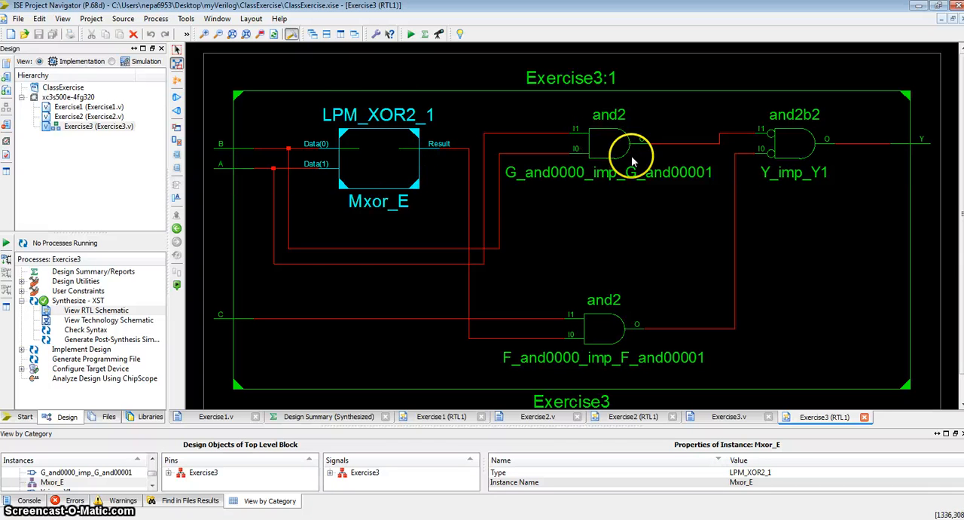
Highlight signal E and inspect the upper AND gate in the Exercise3 schematic
left_click(467, 158)
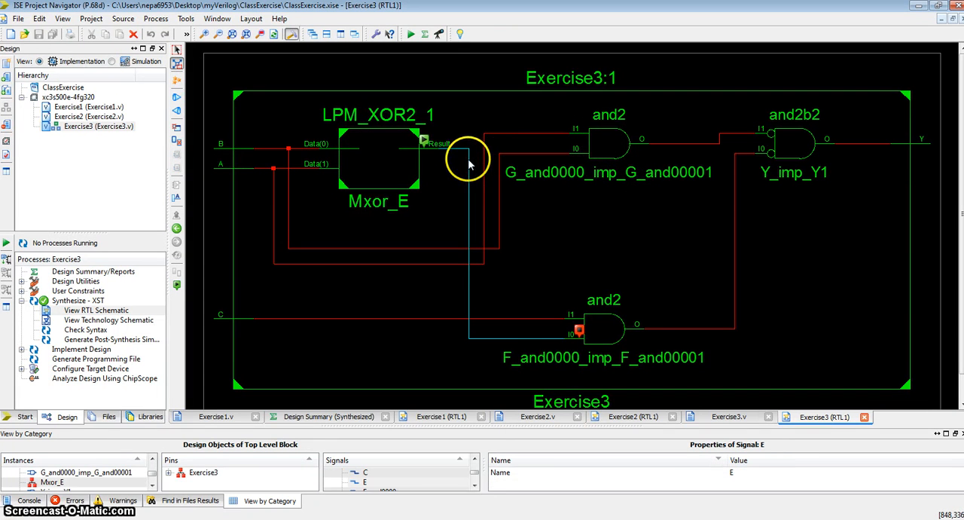
mouse_move(520, 342)
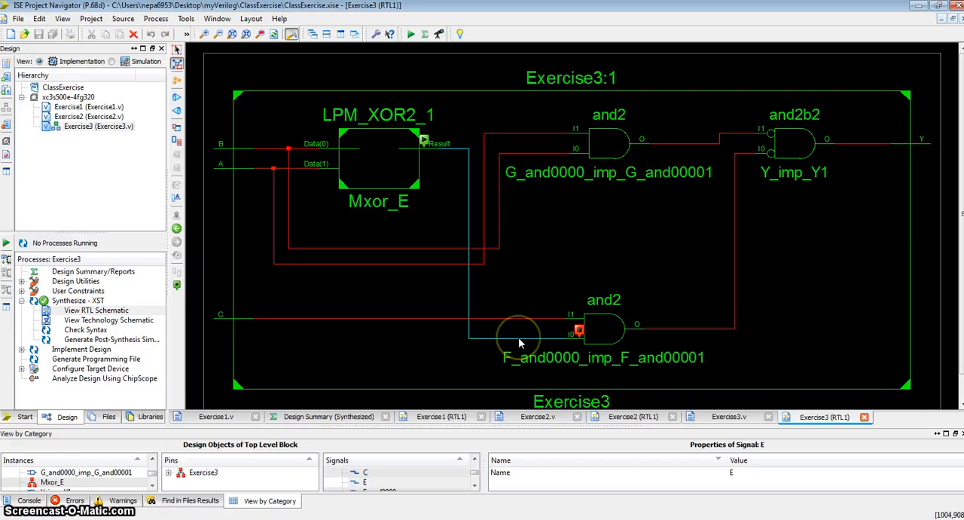
mouse_move(543, 354)
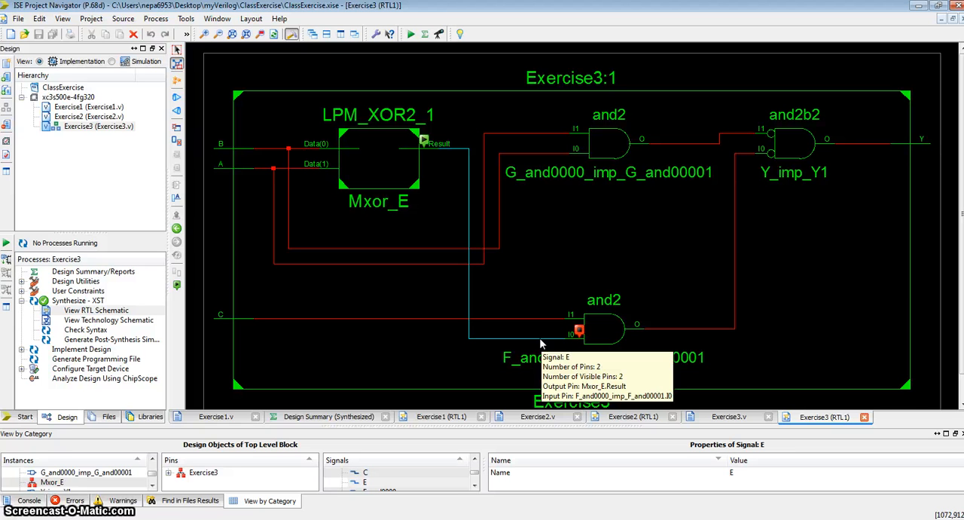
mouse_move(600, 325)
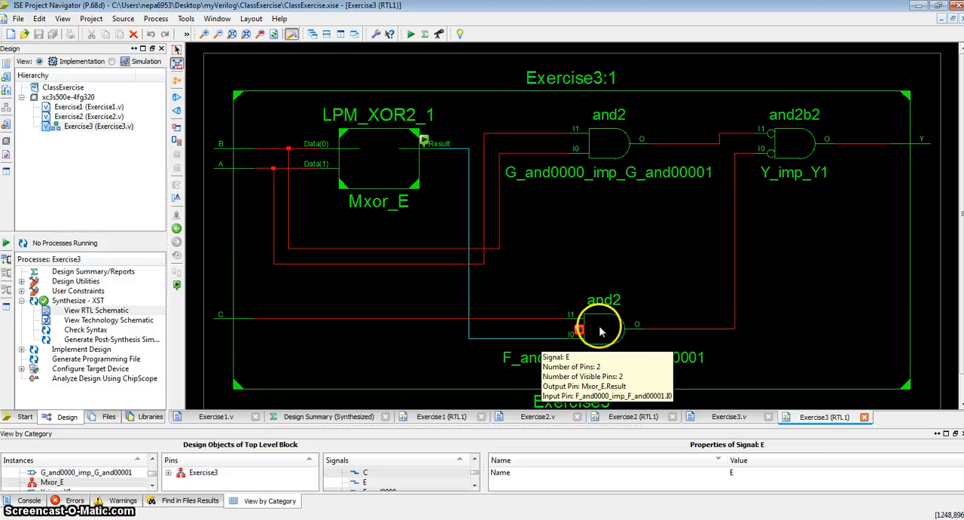
mouse_move(736, 303)
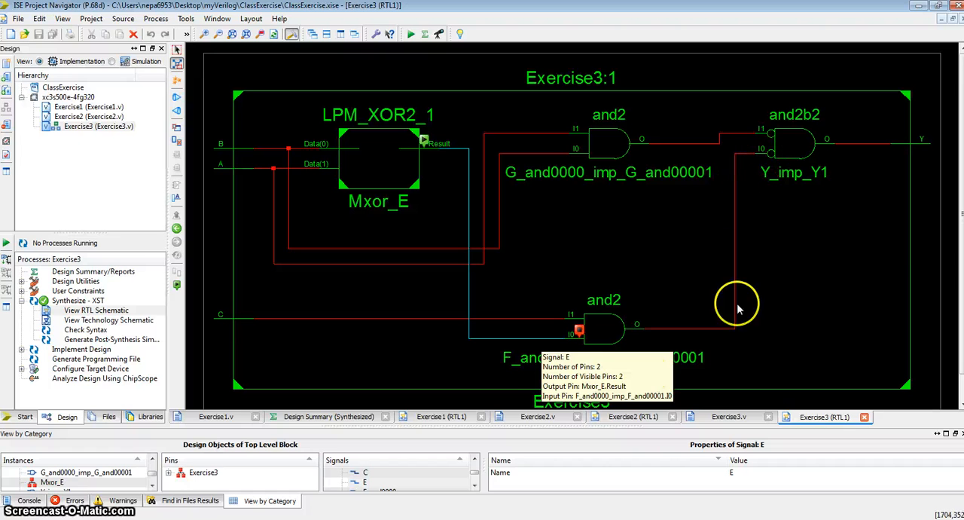
mouse_move(662, 264)
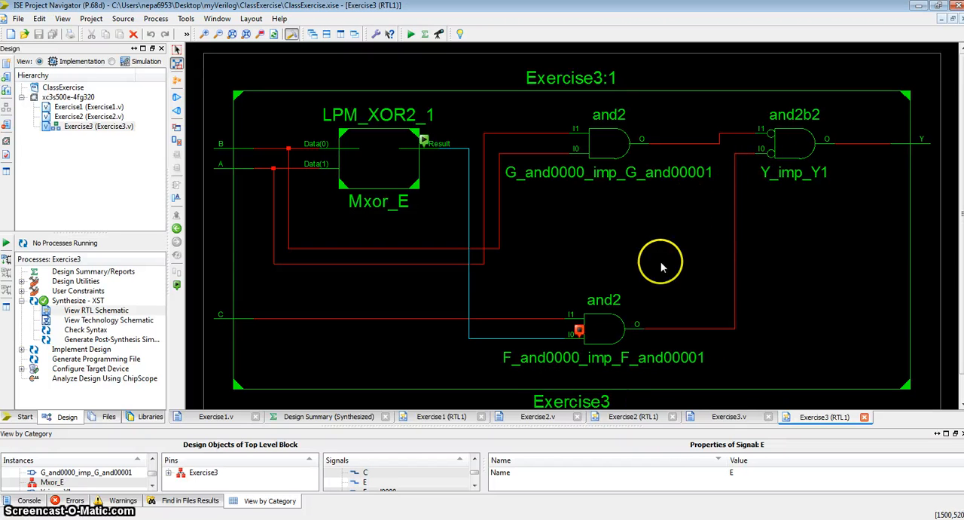
left_click(608, 143)
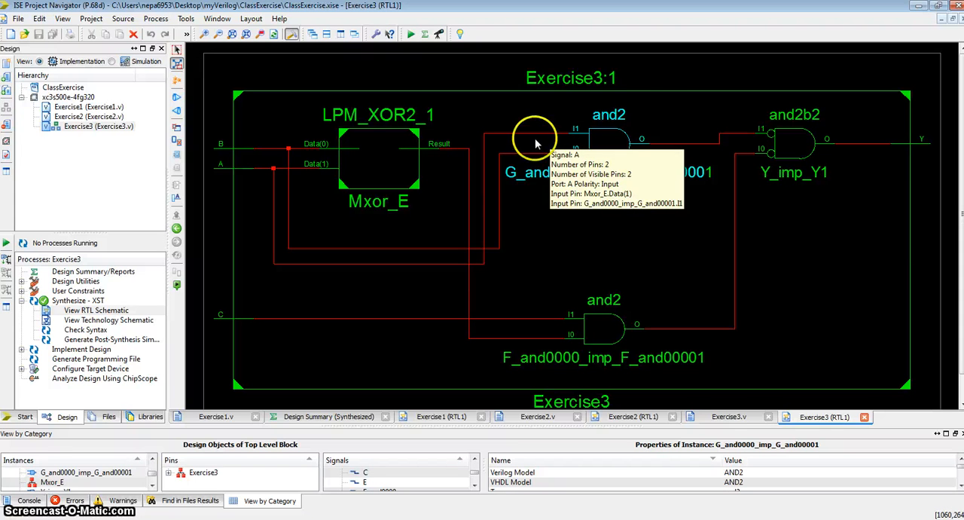
mouse_move(532, 158)
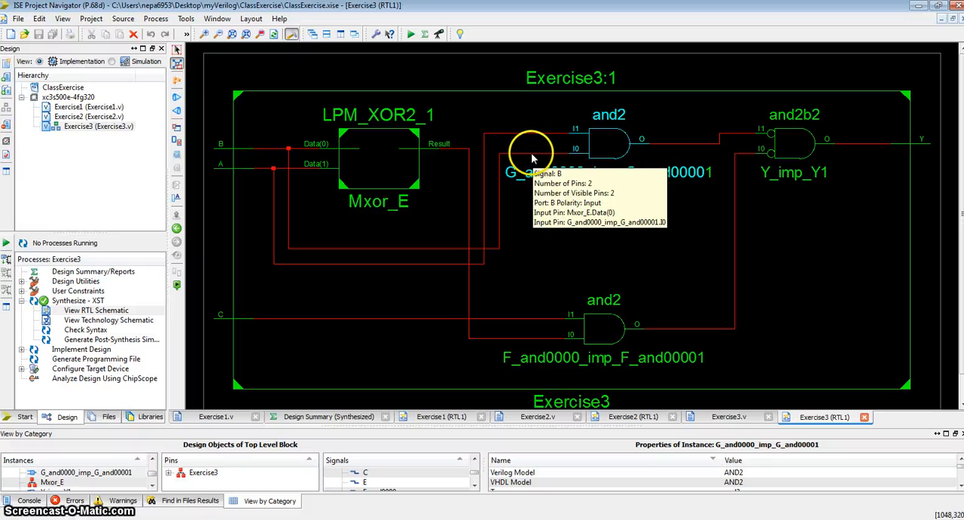
mouse_move(677, 149)
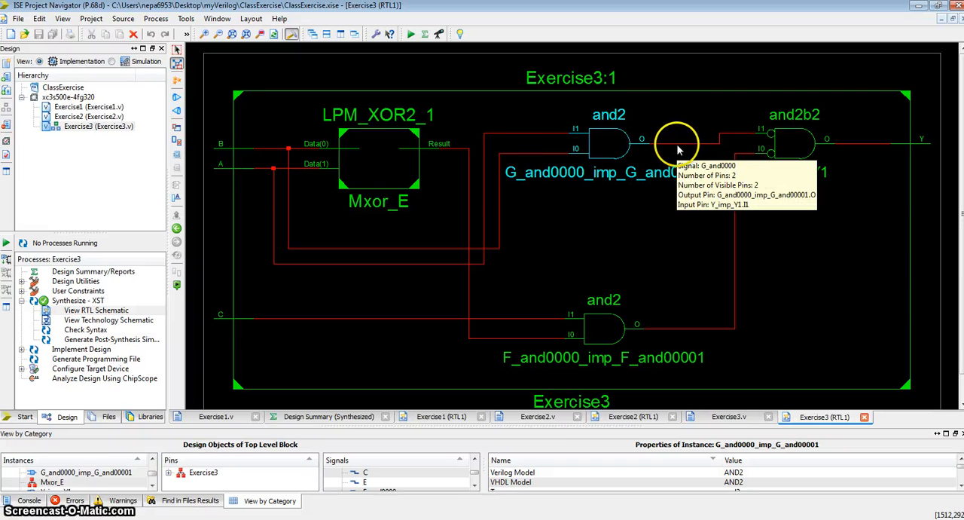
mouse_move(772, 139)
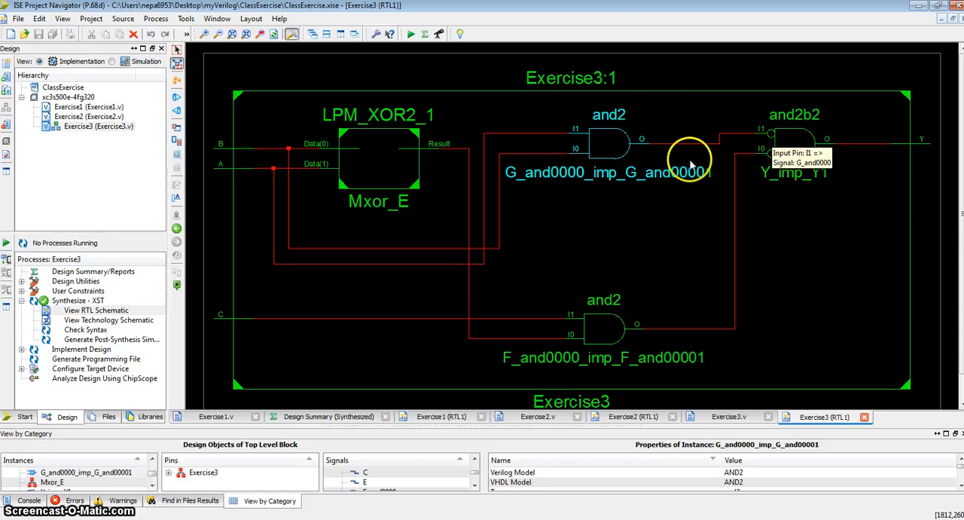
mouse_move(863, 148)
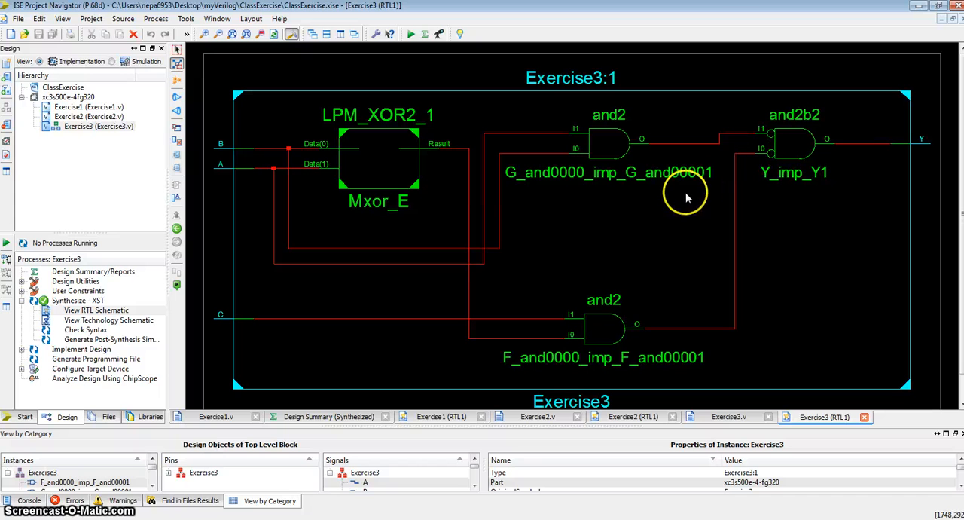
mouse_move(178, 512)
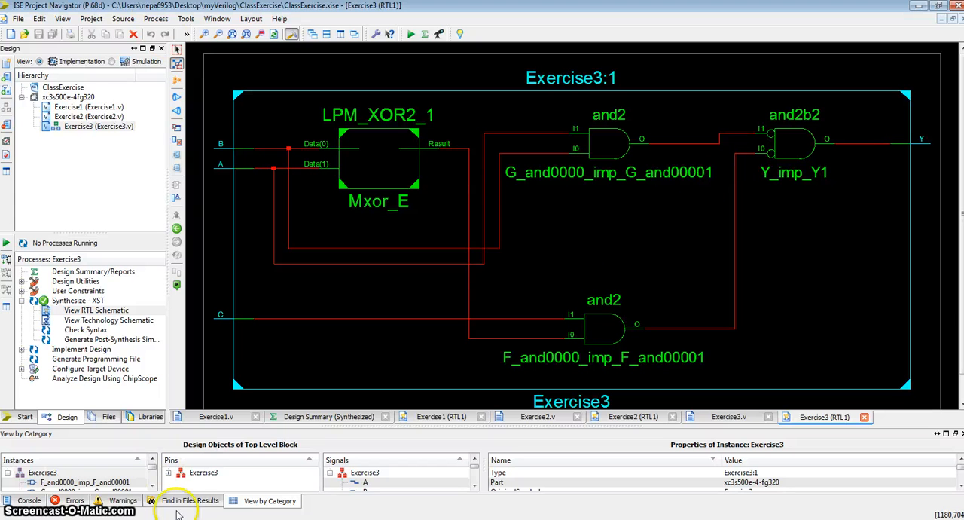
mouse_move(200, 158)
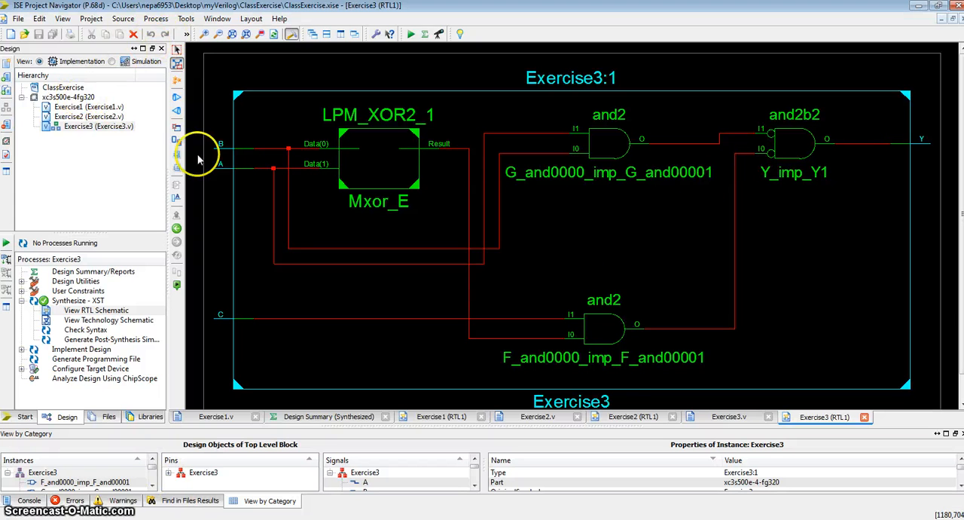